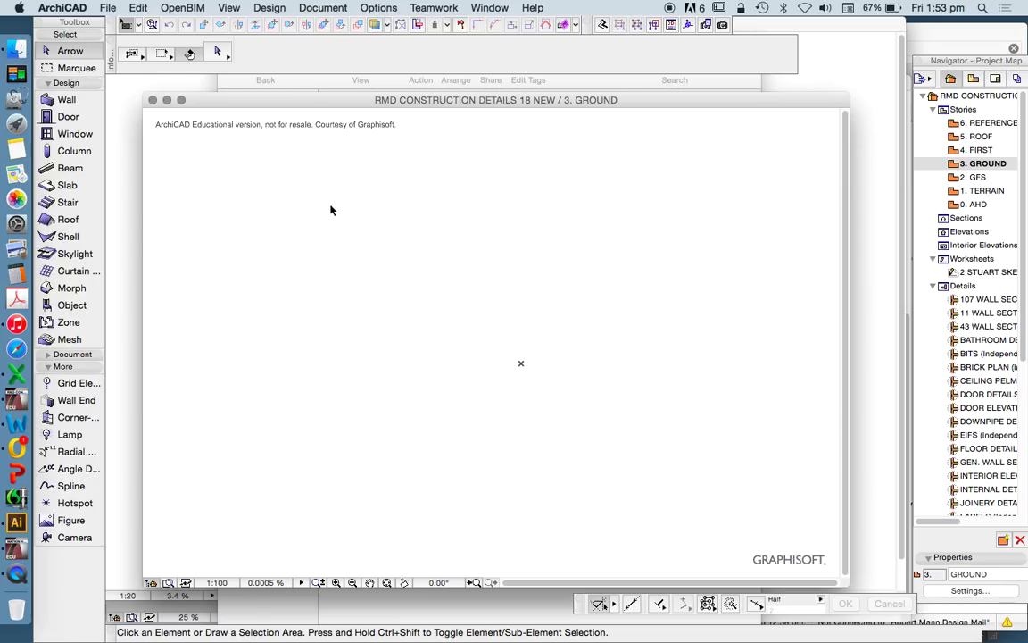
mouse_move(211, 130)
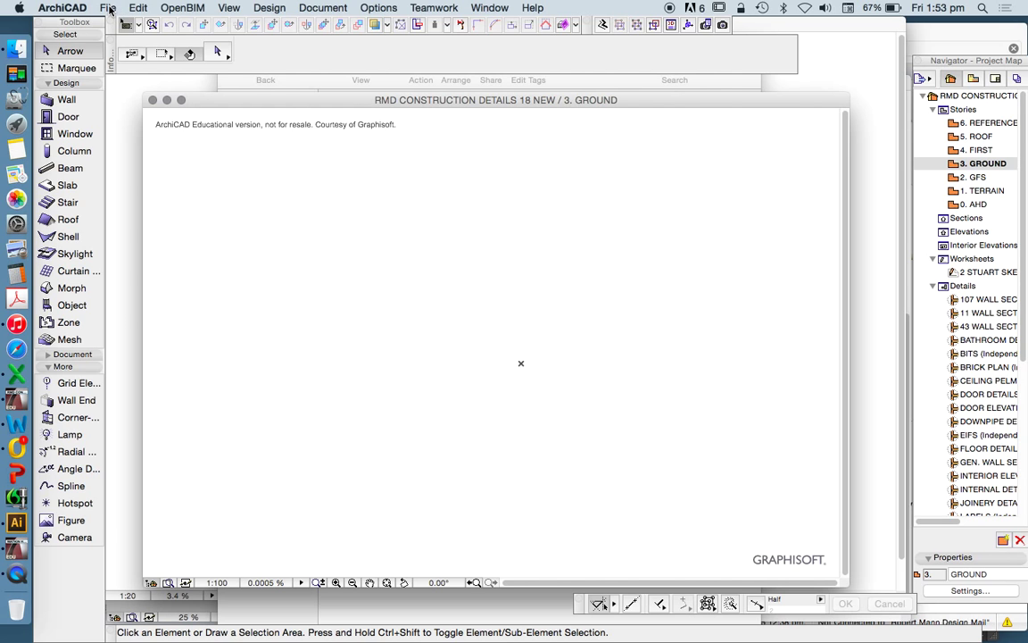
- Start a new project from File > New using the AC18 Commercial.tpl template
click(107, 8)
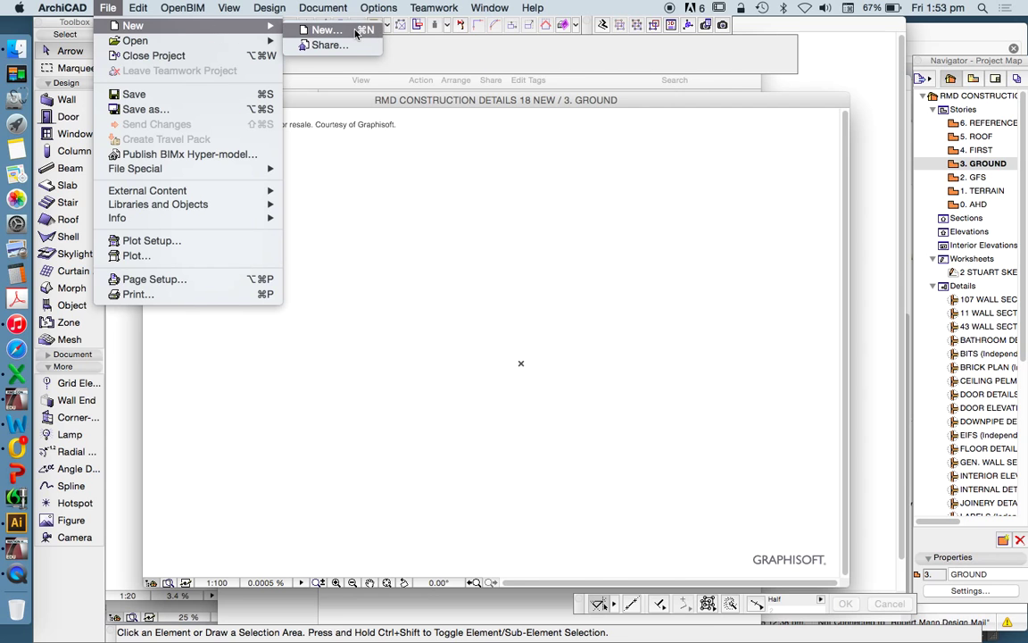
click(327, 29)
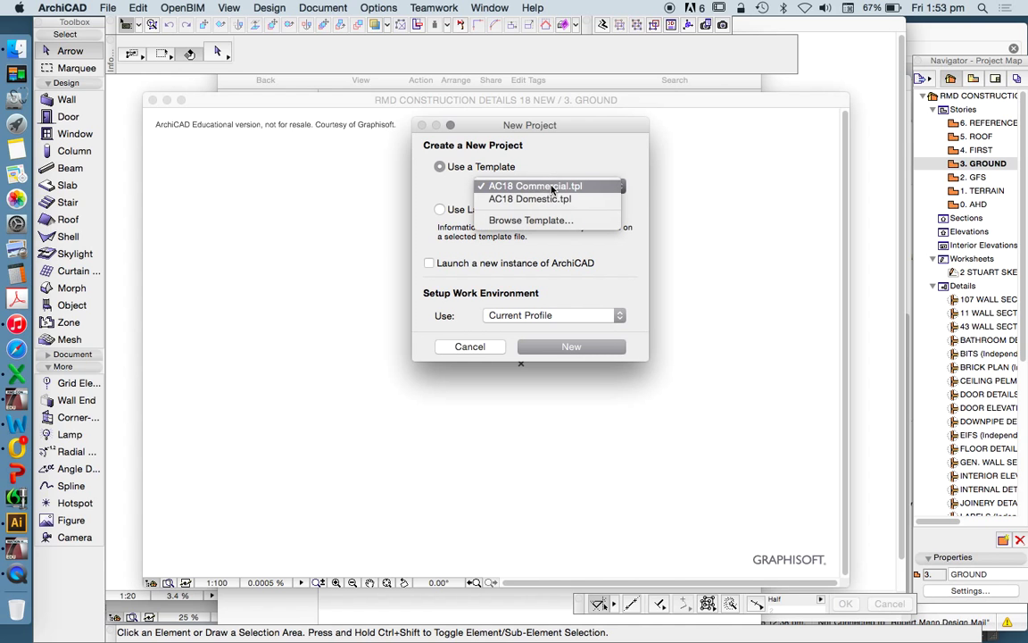
mouse_move(573, 158)
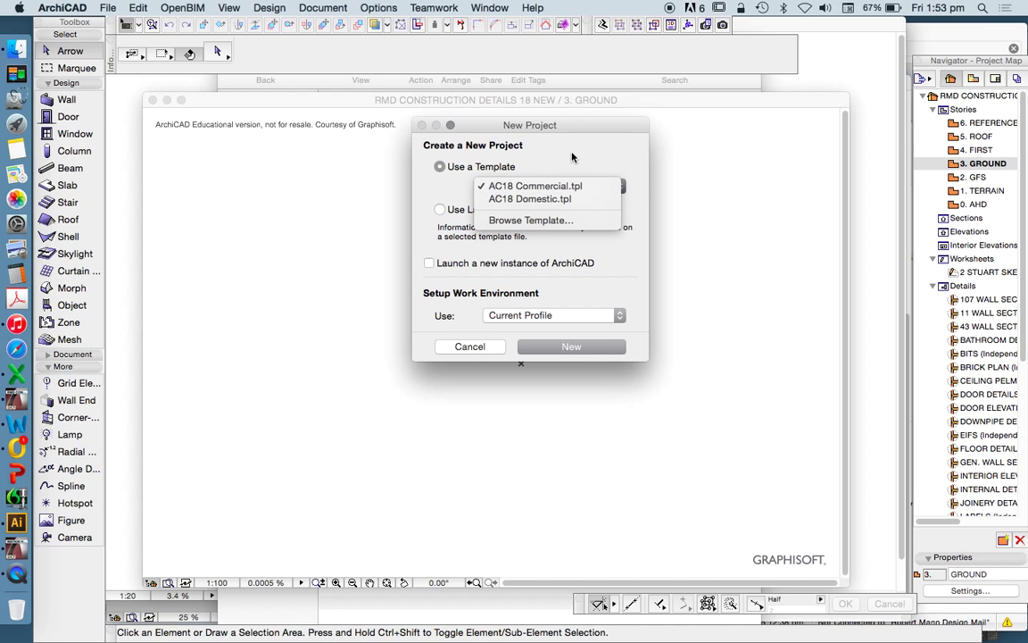
click(534, 186)
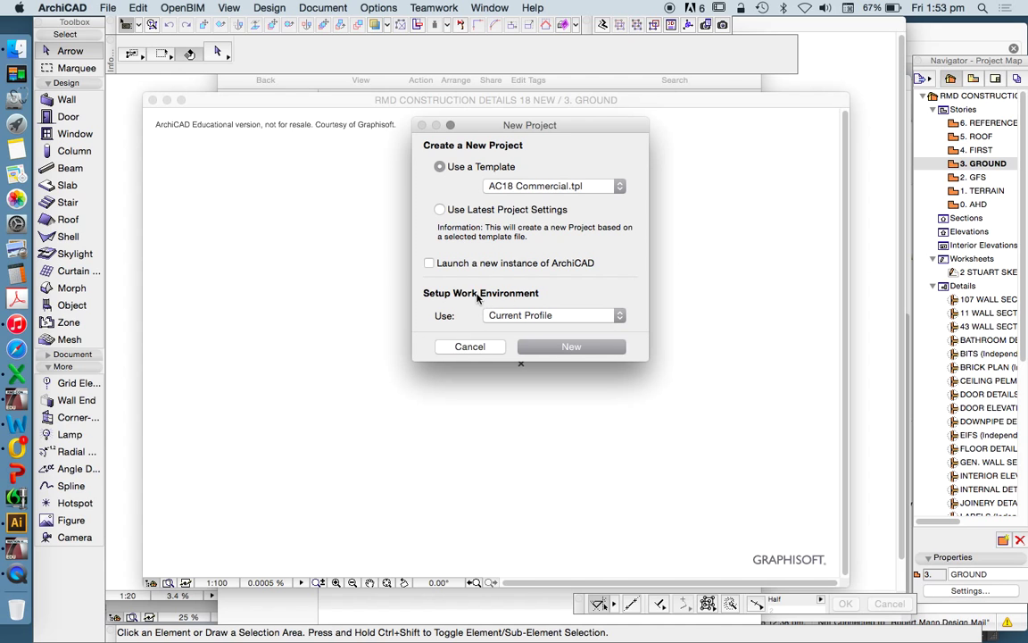
mouse_move(493, 323)
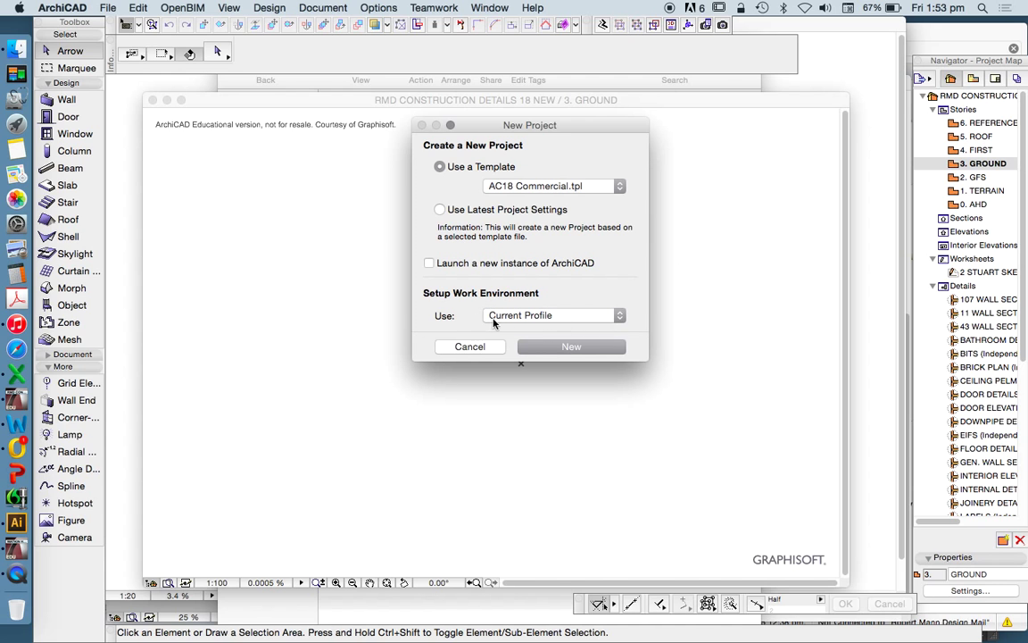
- Choose Standard Profile 18 as the work environment profile
click(551, 315)
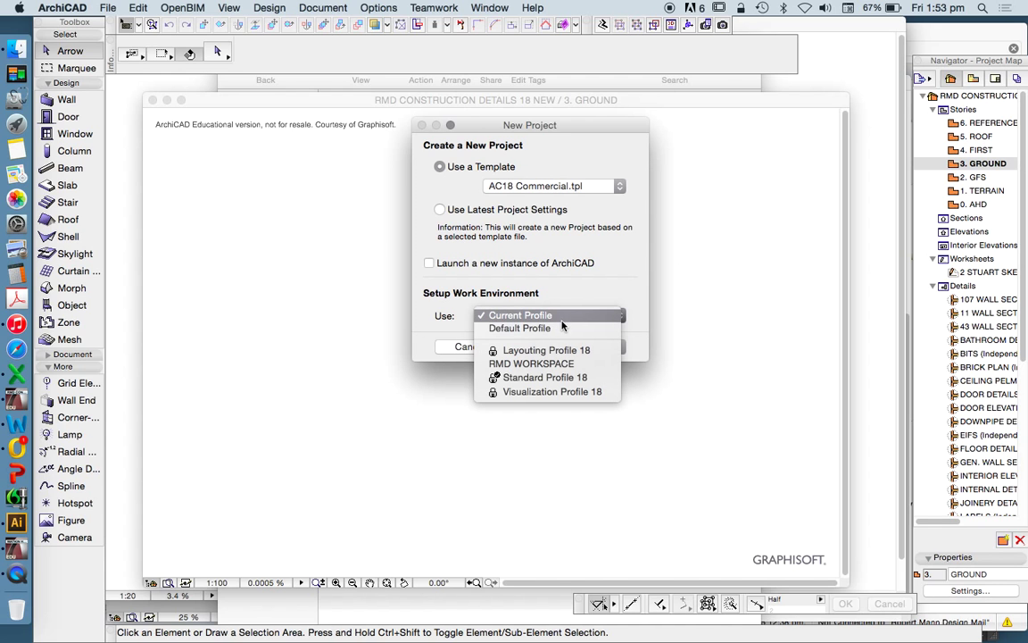
mouse_move(546, 392)
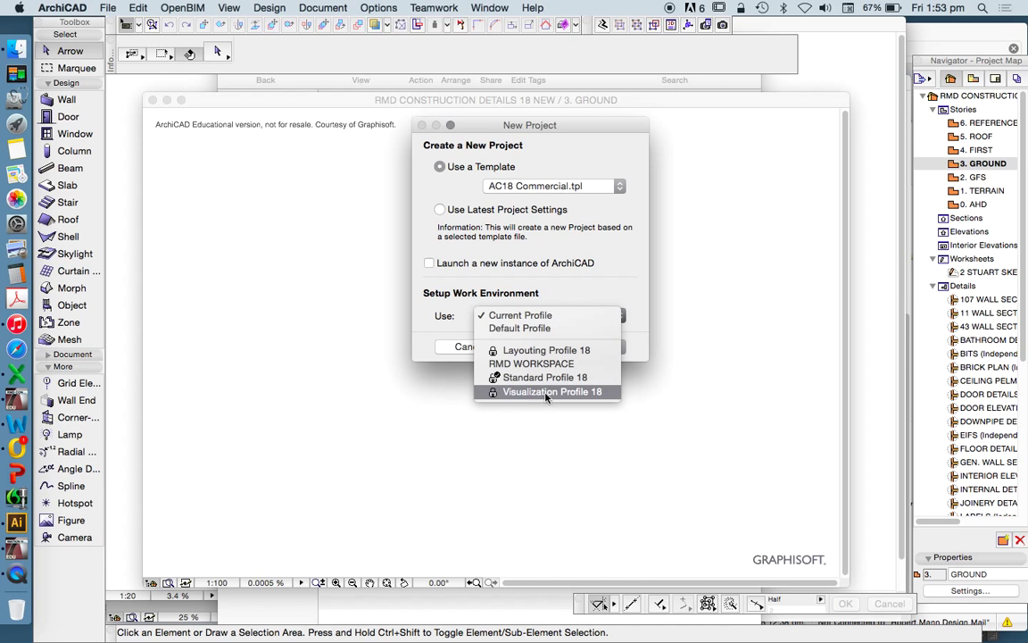
mouse_move(546, 349)
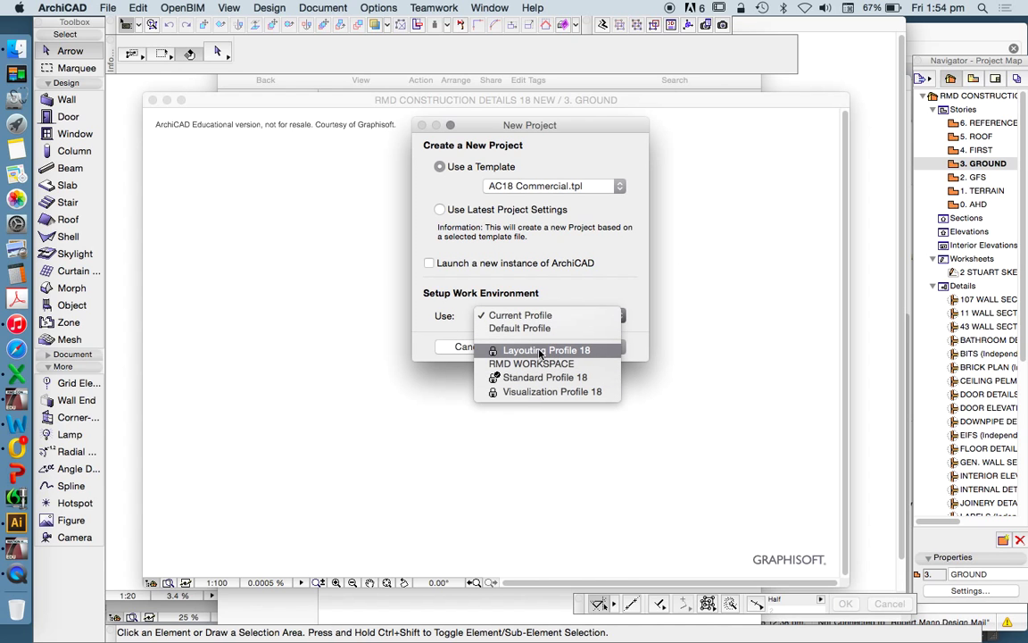
mouse_move(551, 391)
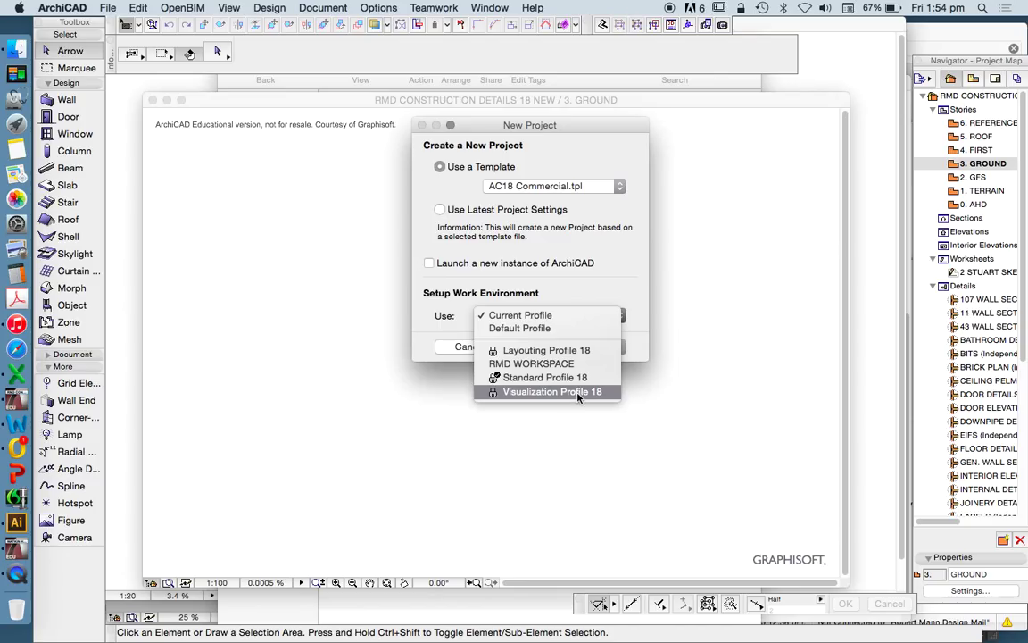
mouse_move(545, 377)
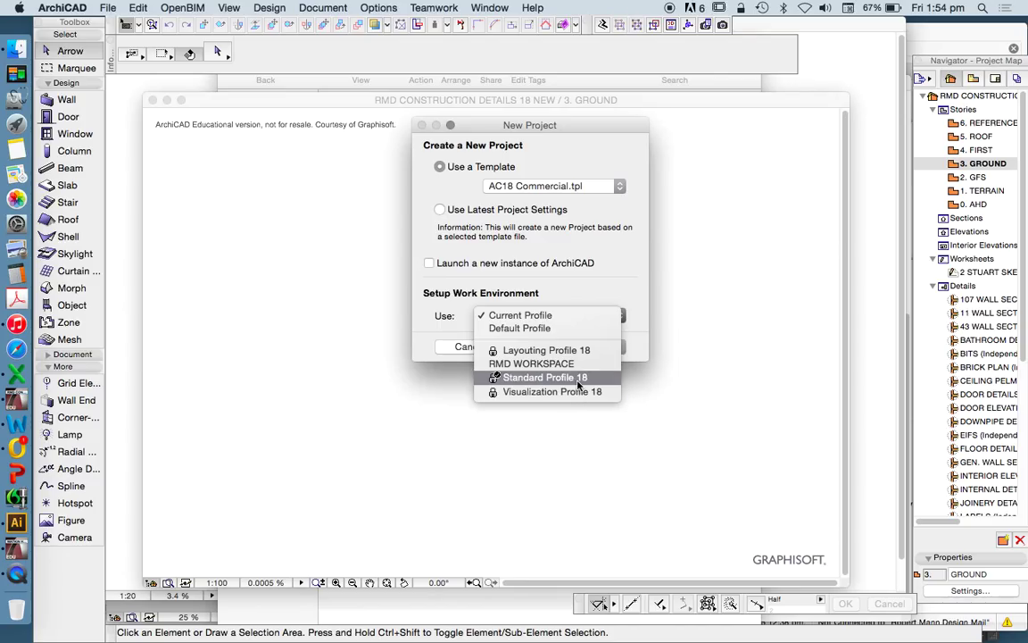
mouse_move(580, 386)
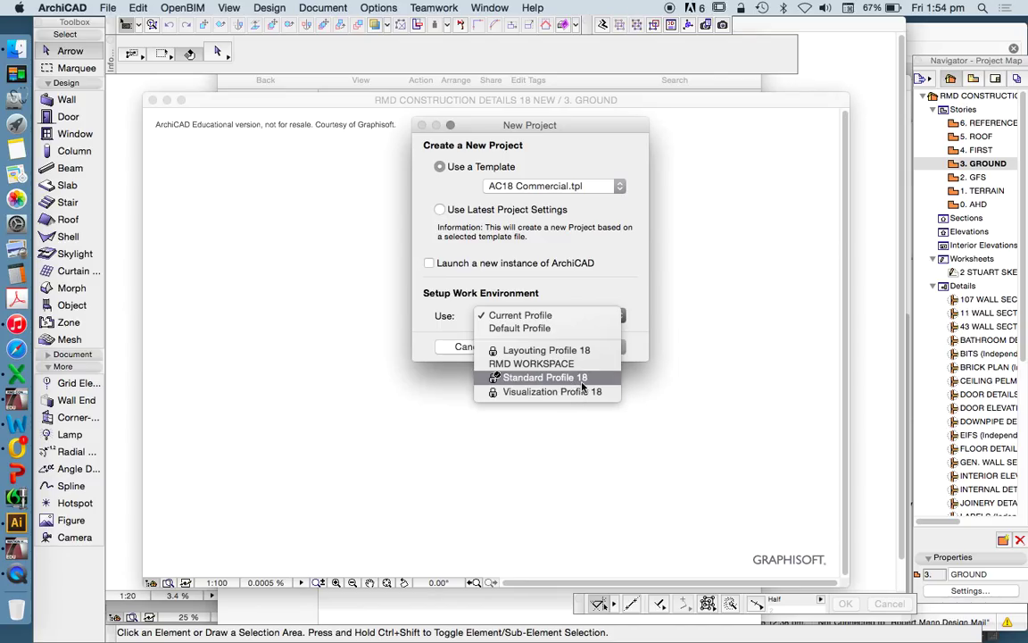
mouse_move(580, 386)
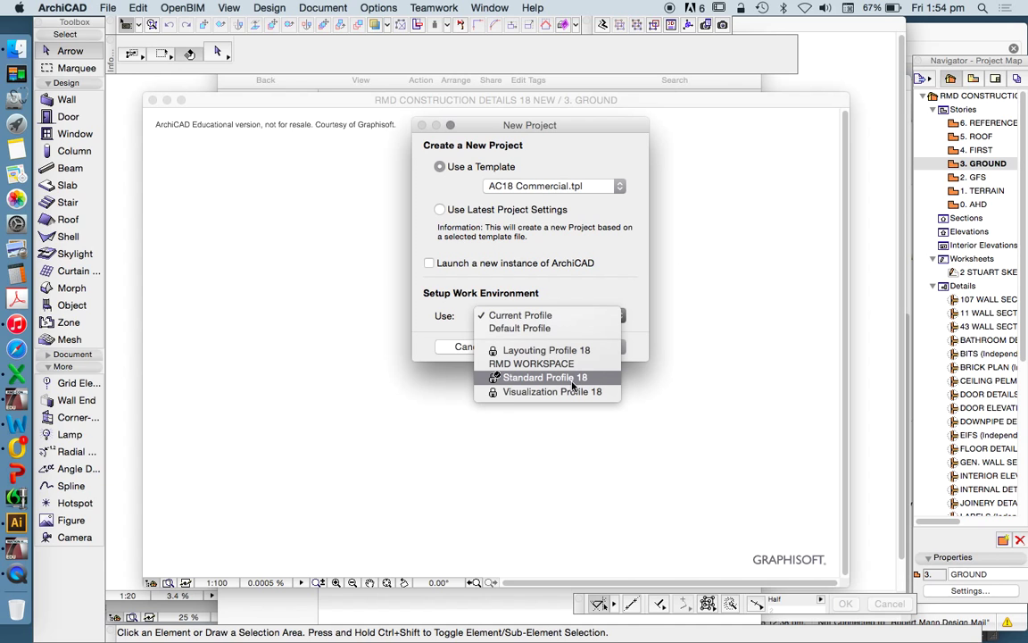
mouse_move(570, 382)
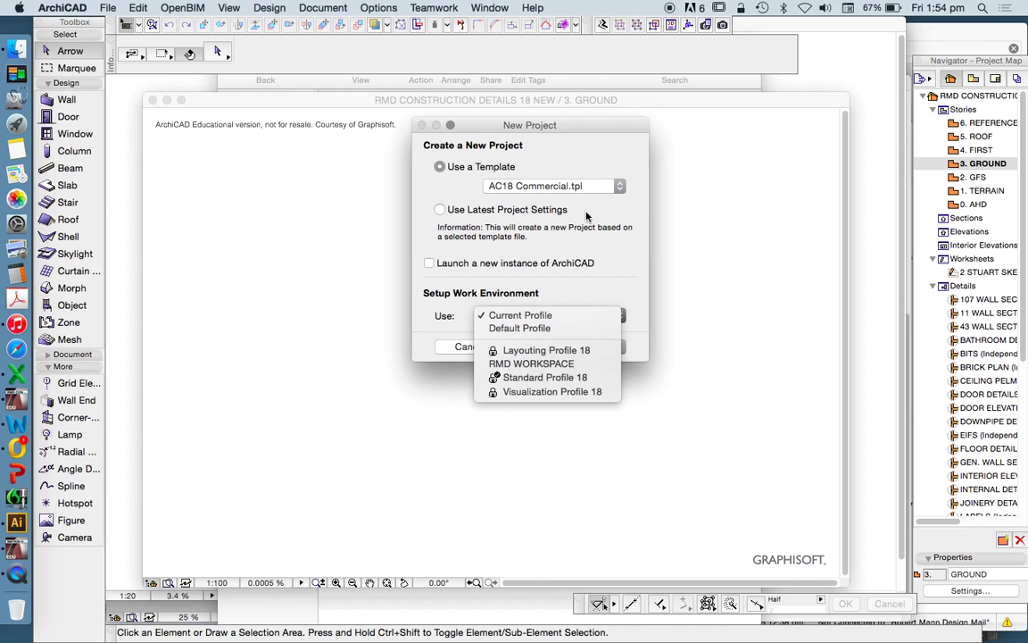
click(545, 377)
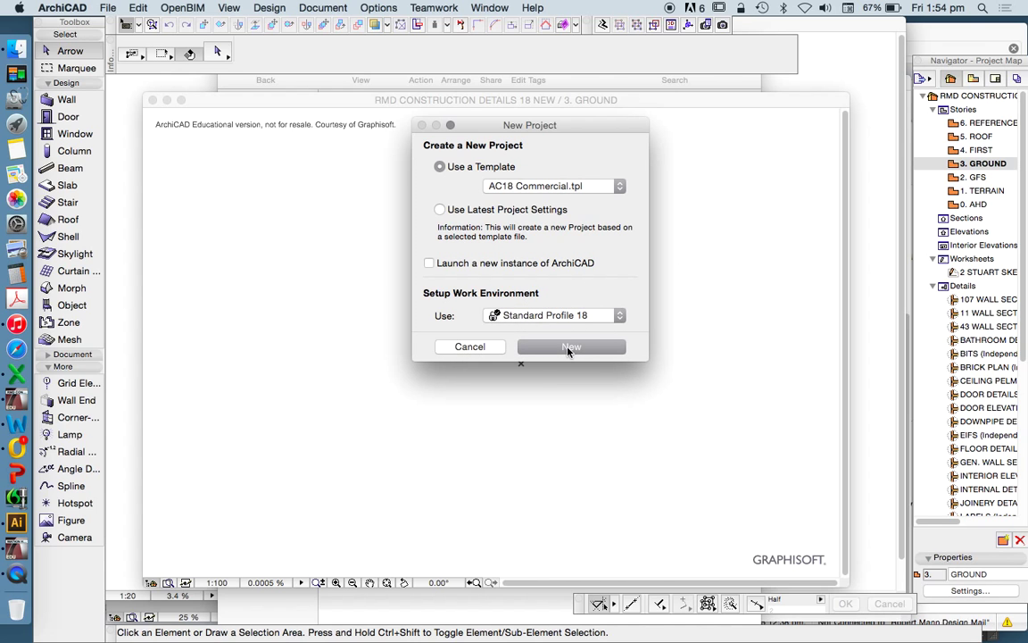
- Confirm the New Project dialog to create the untitled project on the Ground story
click(571, 346)
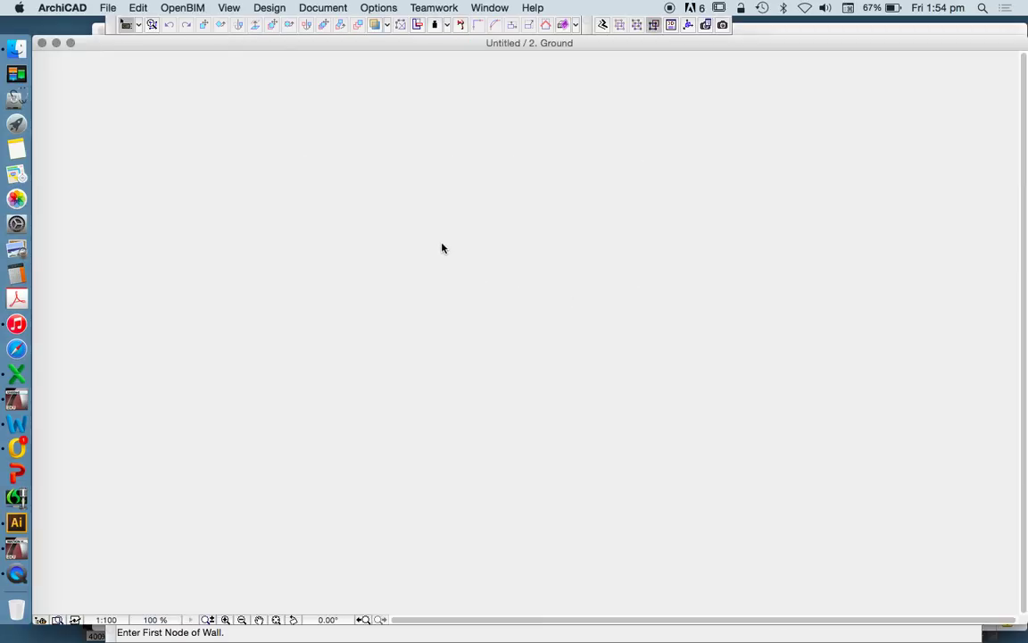
mouse_move(386, 205)
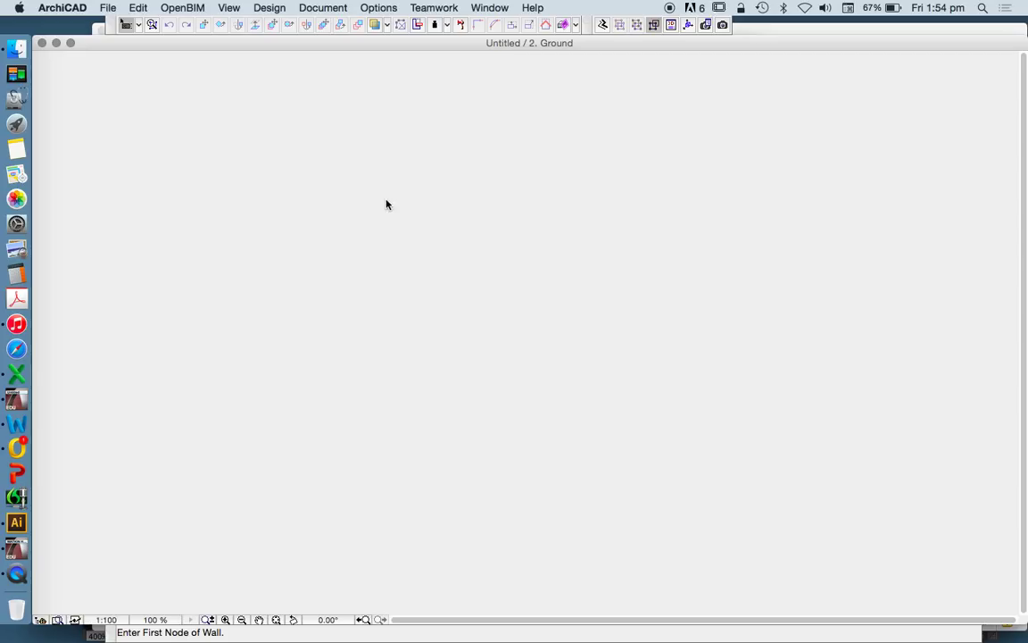
mouse_move(375, 190)
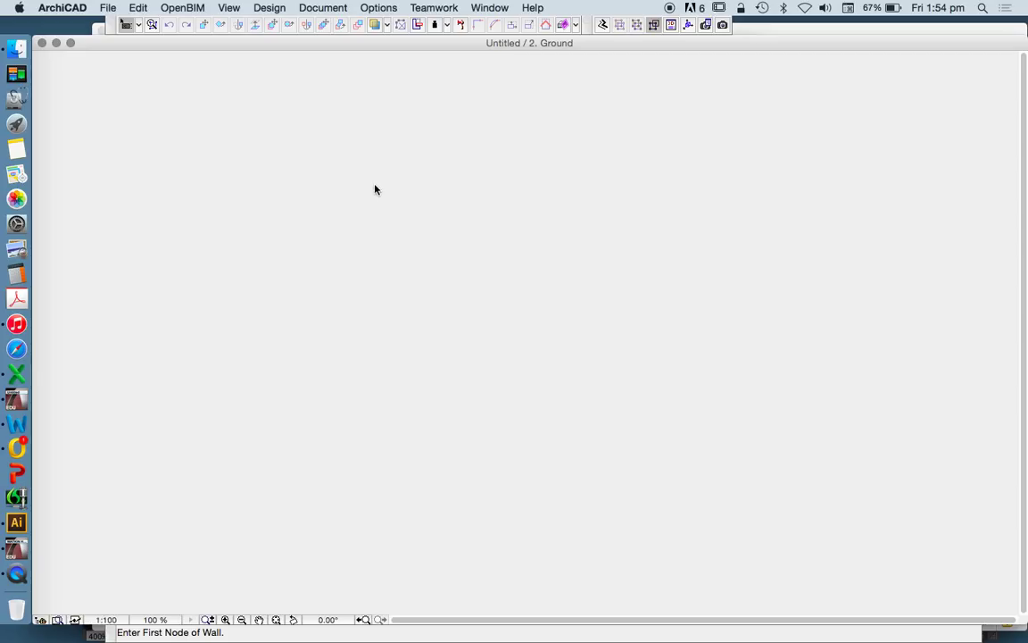
mouse_move(224, 110)
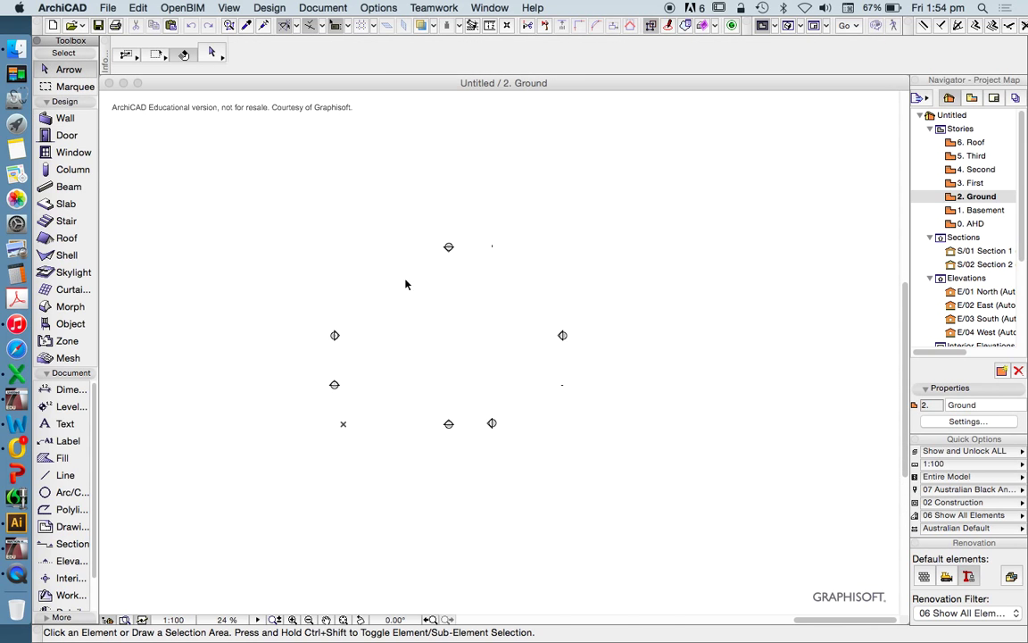
mouse_move(352, 223)
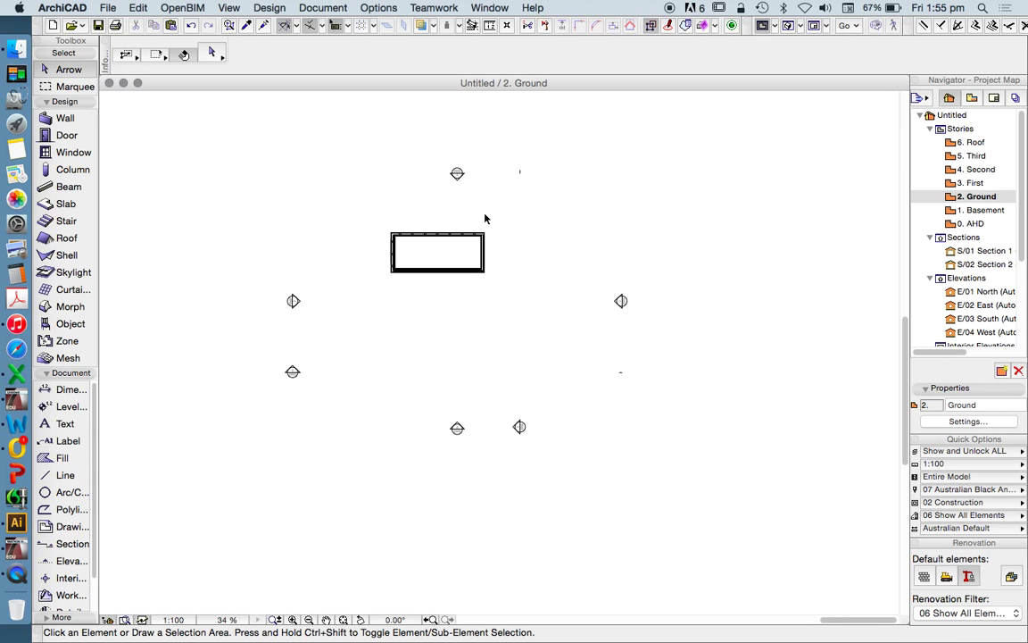
right_click(457, 175)
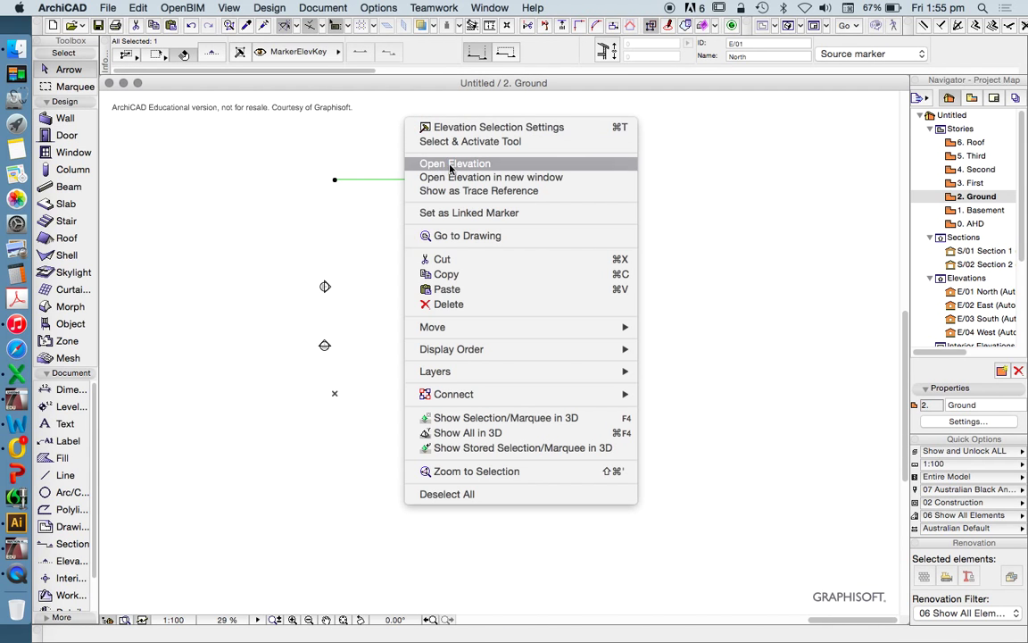
click(456, 163)
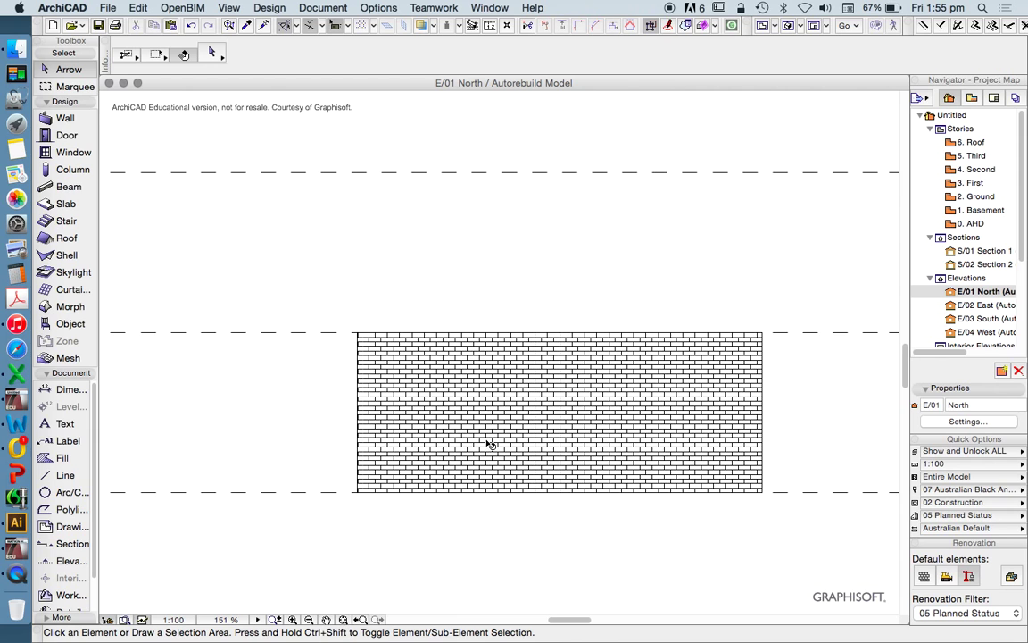
mouse_move(982, 183)
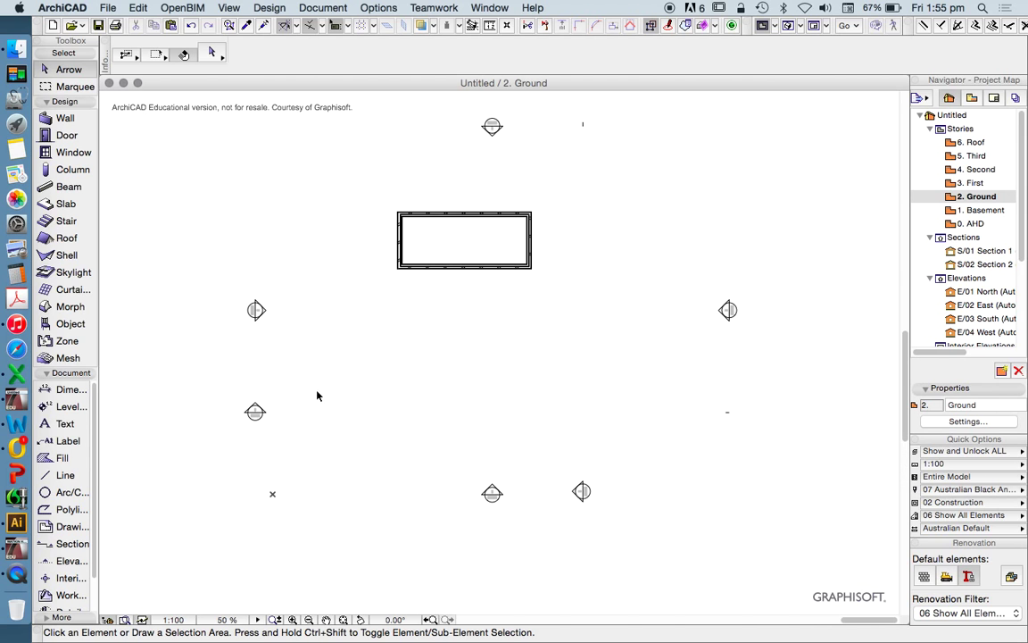
click(254, 411)
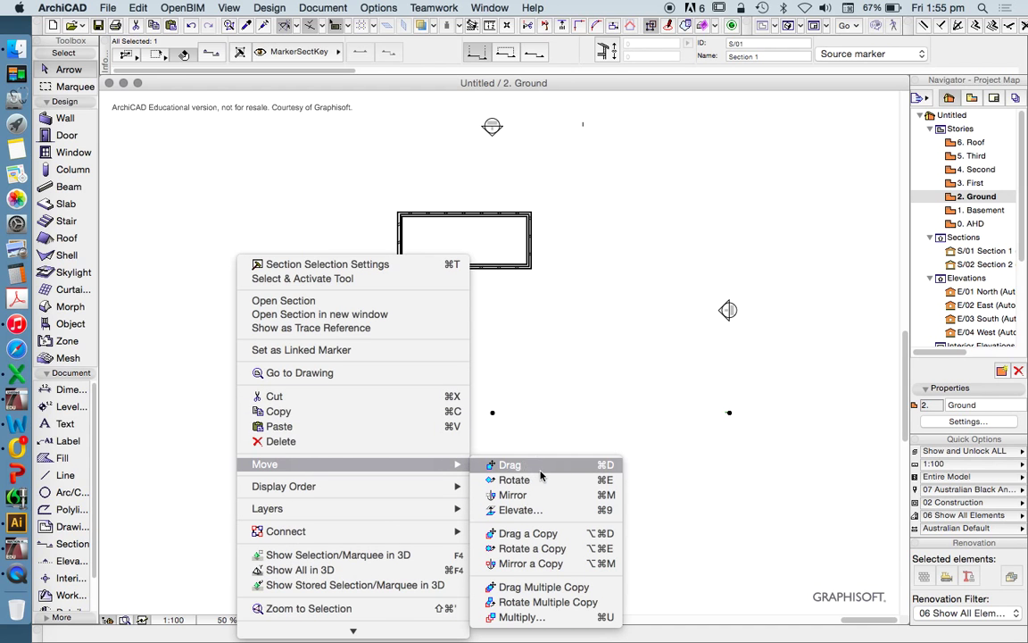
click(509, 464)
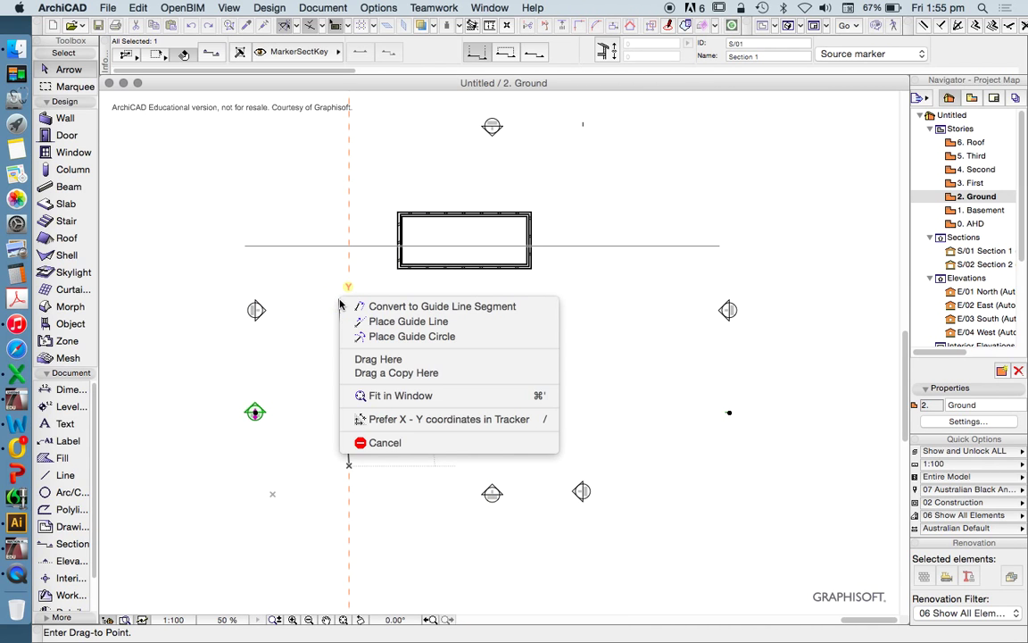
click(412, 337)
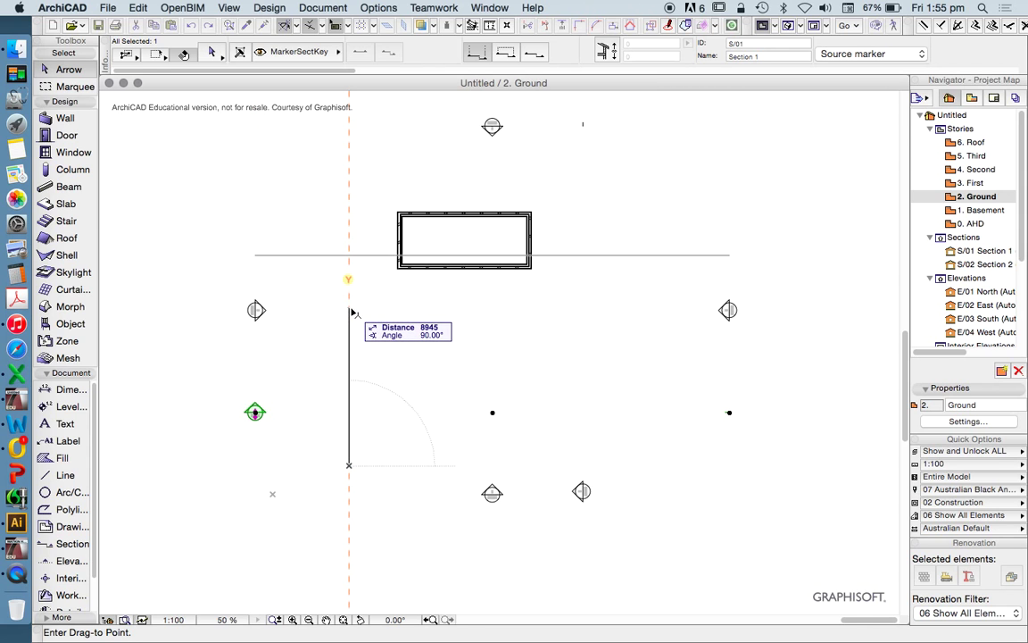
right_click(491, 239)
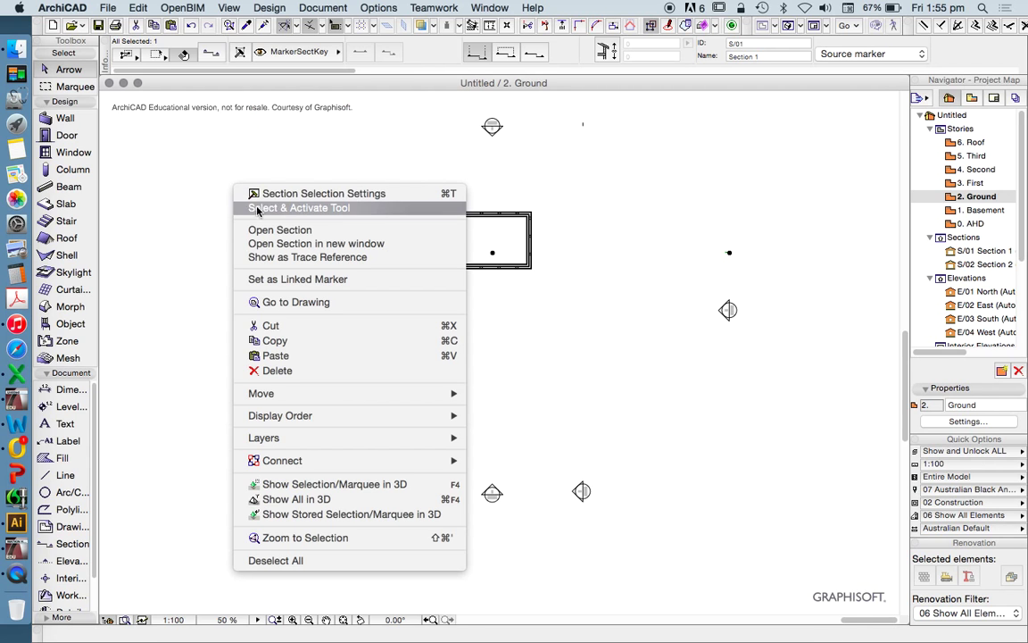
click(280, 230)
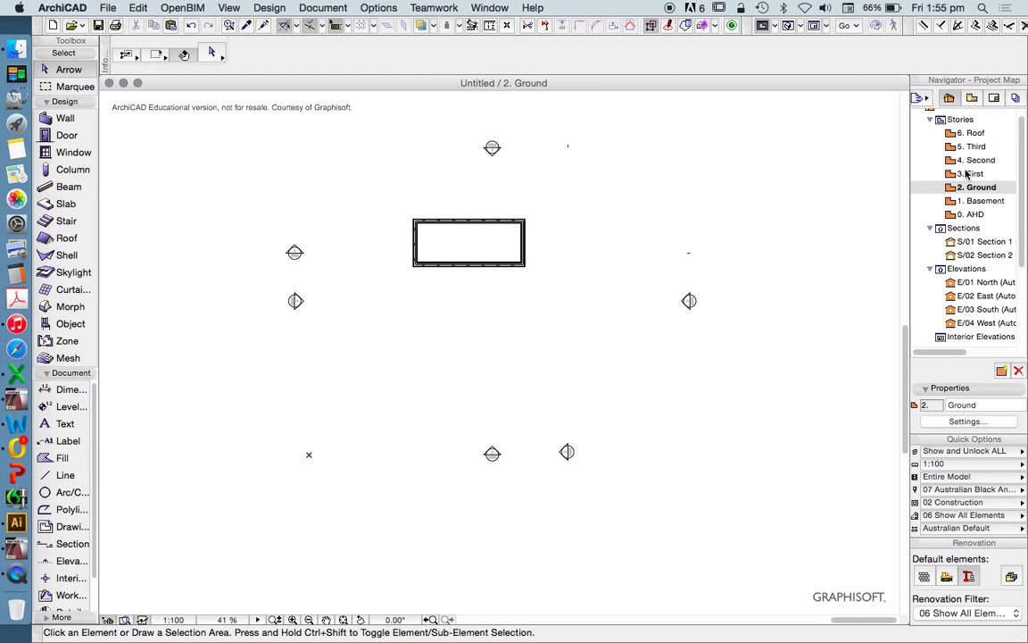
- Open the Basix Areas schedule from the View Map's Contract Documentation folder
scroll(down, 3)
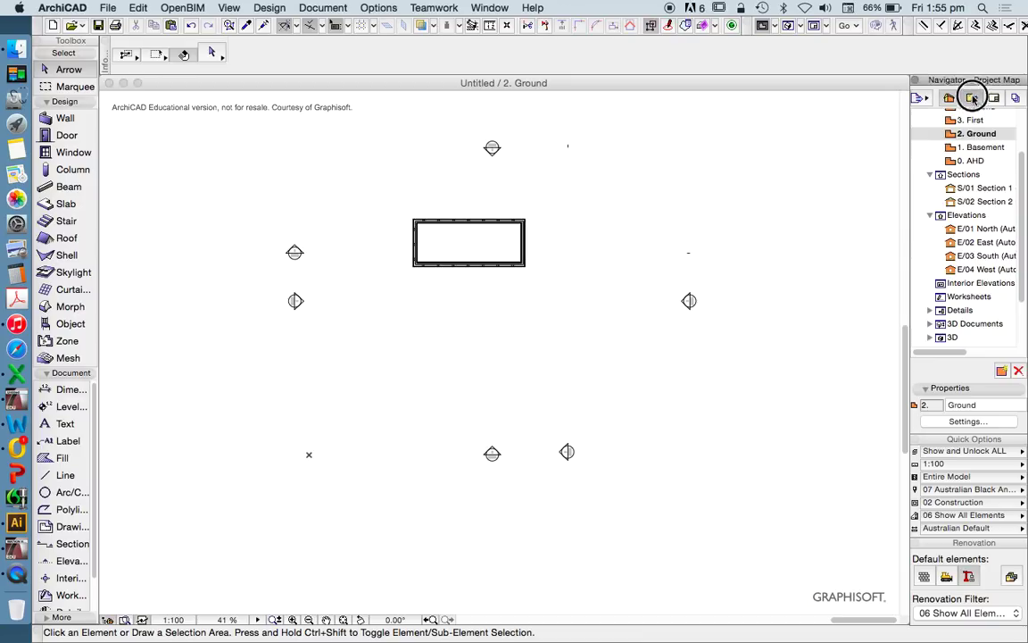
click(972, 97)
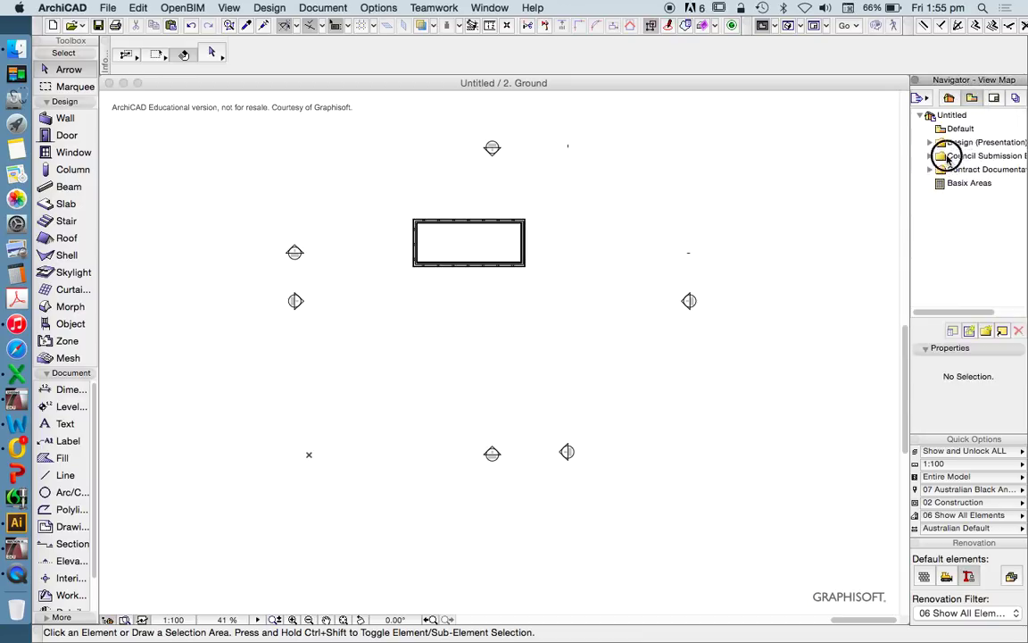
click(982, 168)
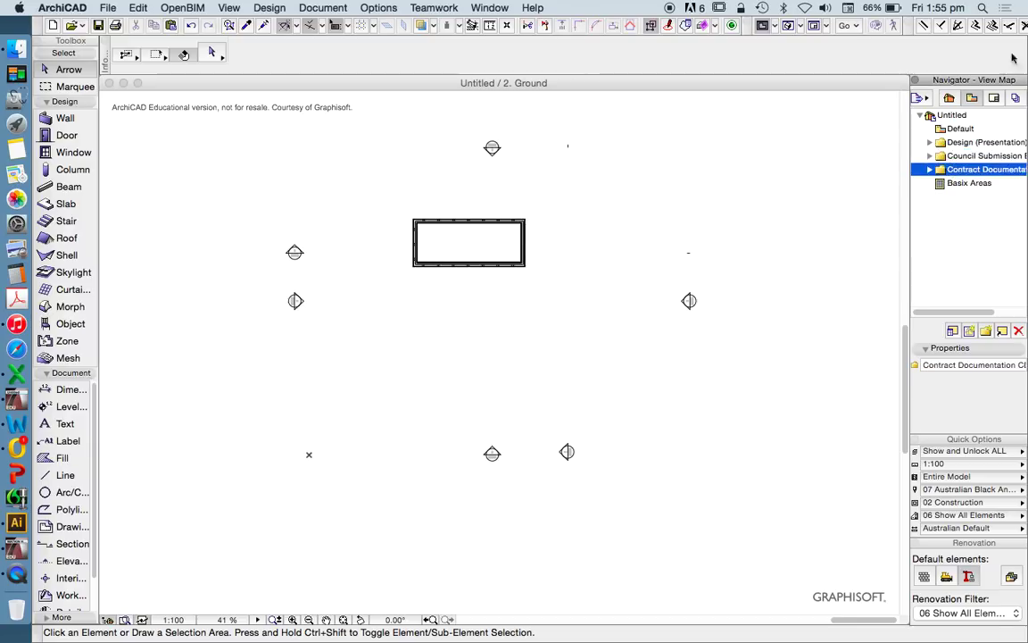
click(969, 183)
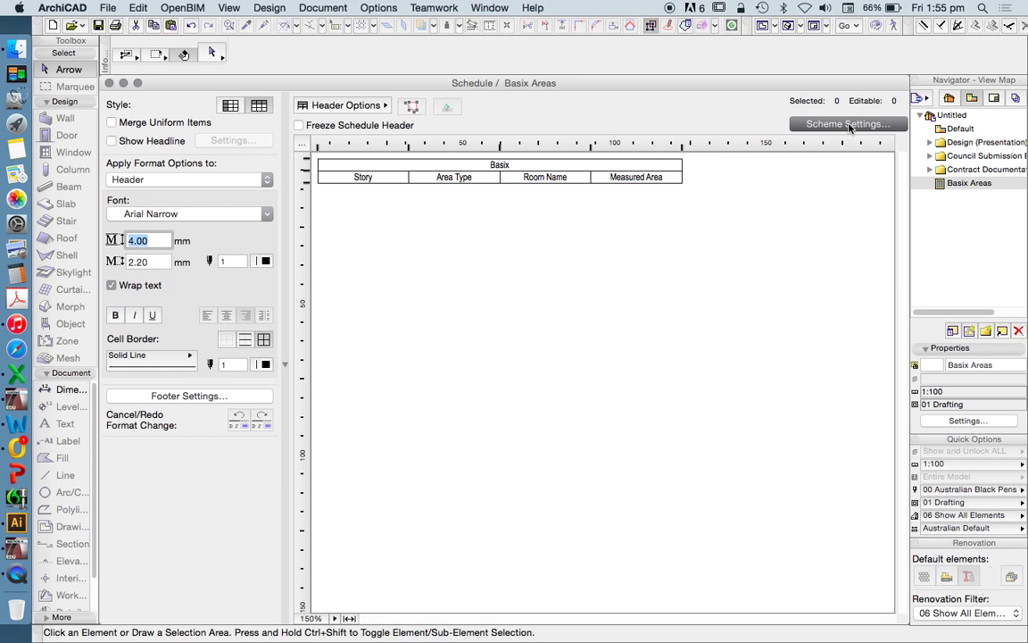
- Review the schedule's Scheme Settings and cancel without changes
click(846, 123)
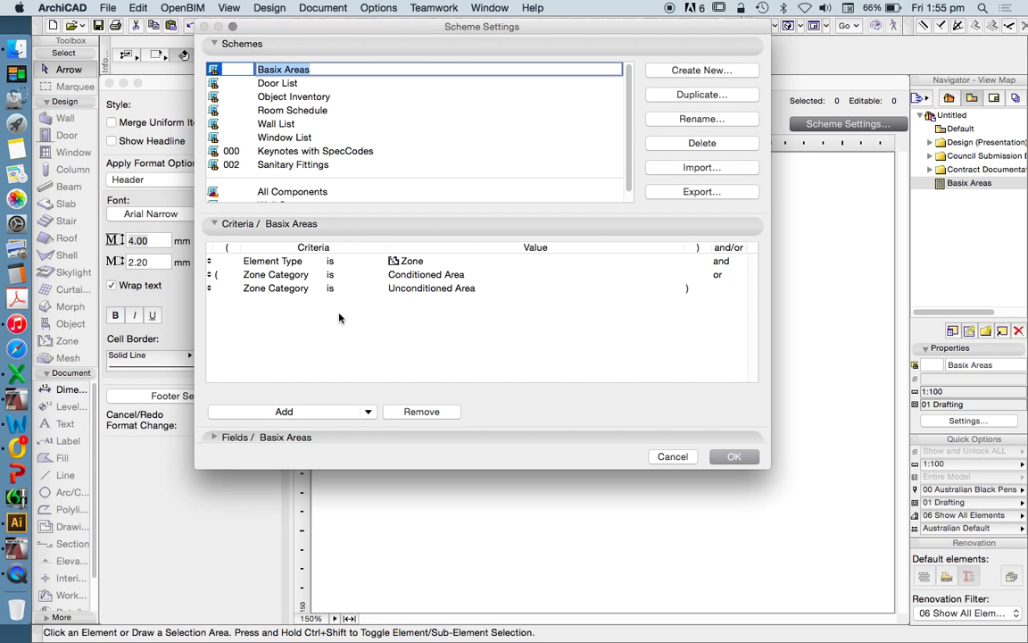
mouse_move(476, 277)
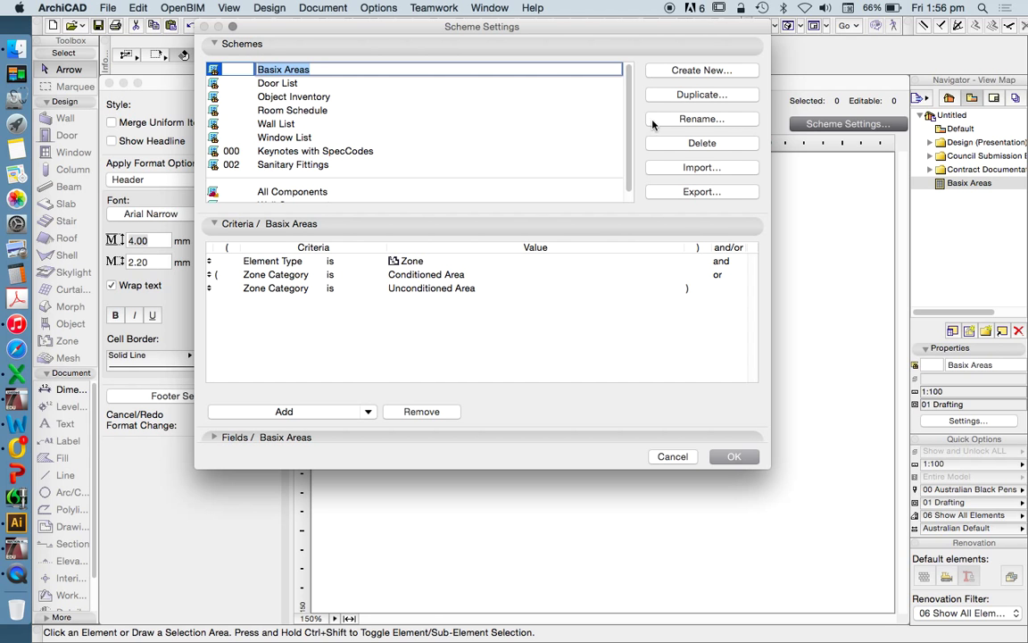
click(734, 456)
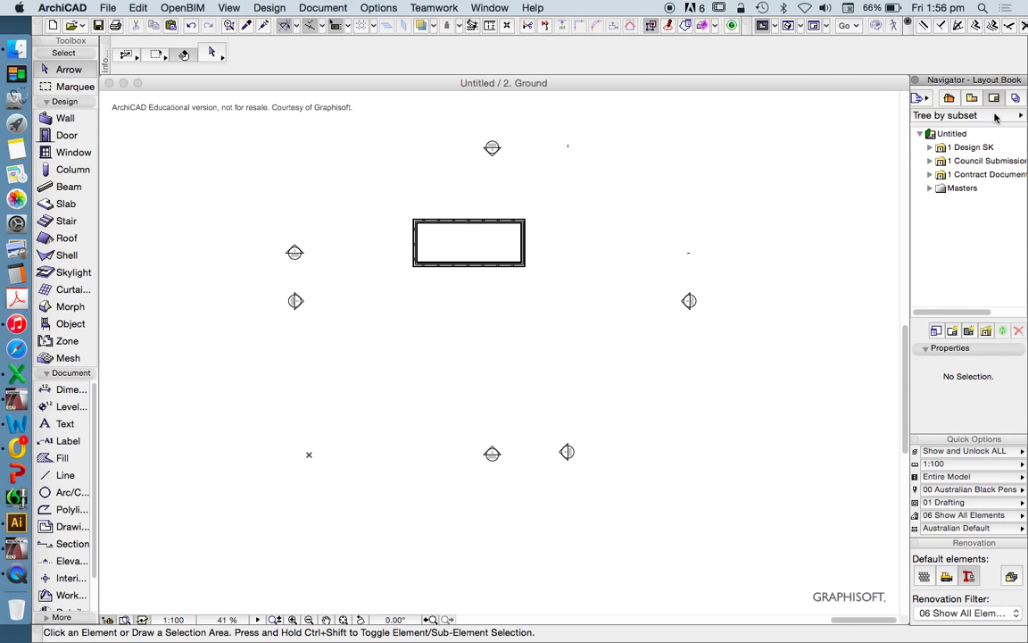
- Browse the Design SK, Council Submission and Contract Documentation layout subsets, then show Publisher Sets
click(973, 146)
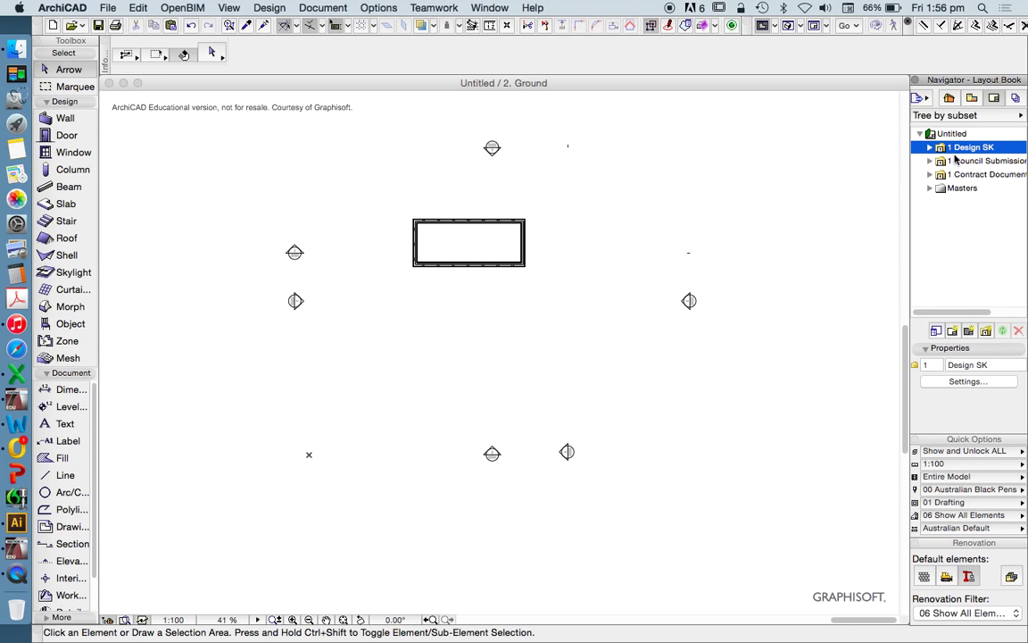
click(977, 160)
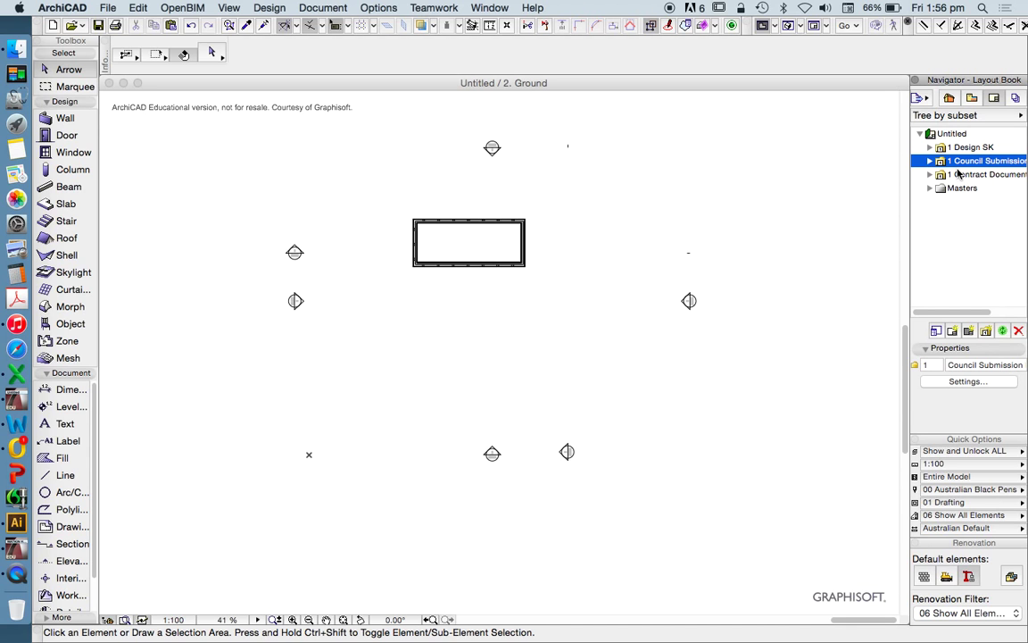
click(930, 174)
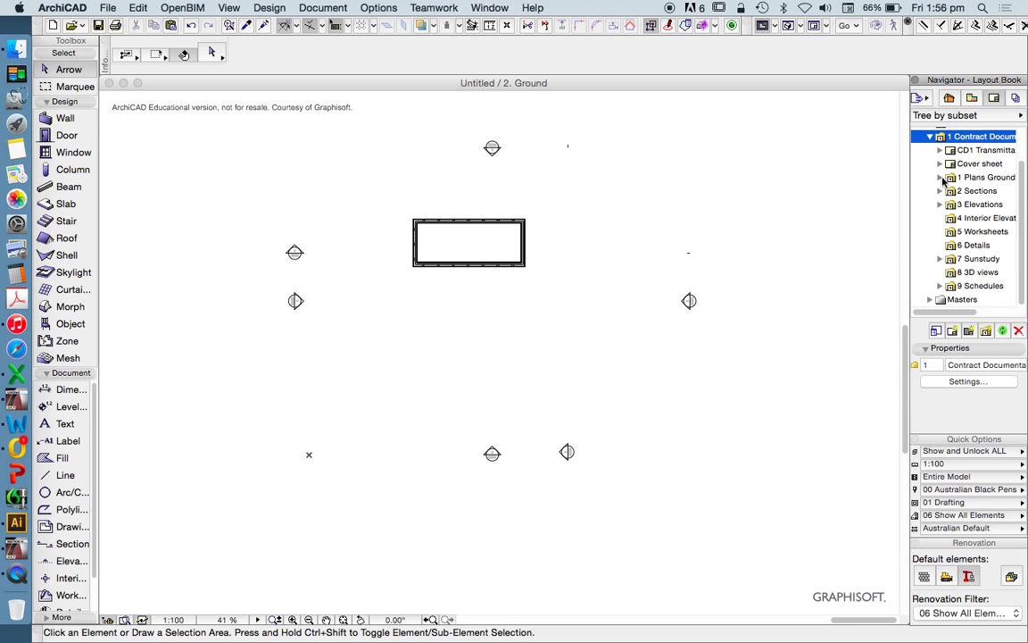
click(940, 177)
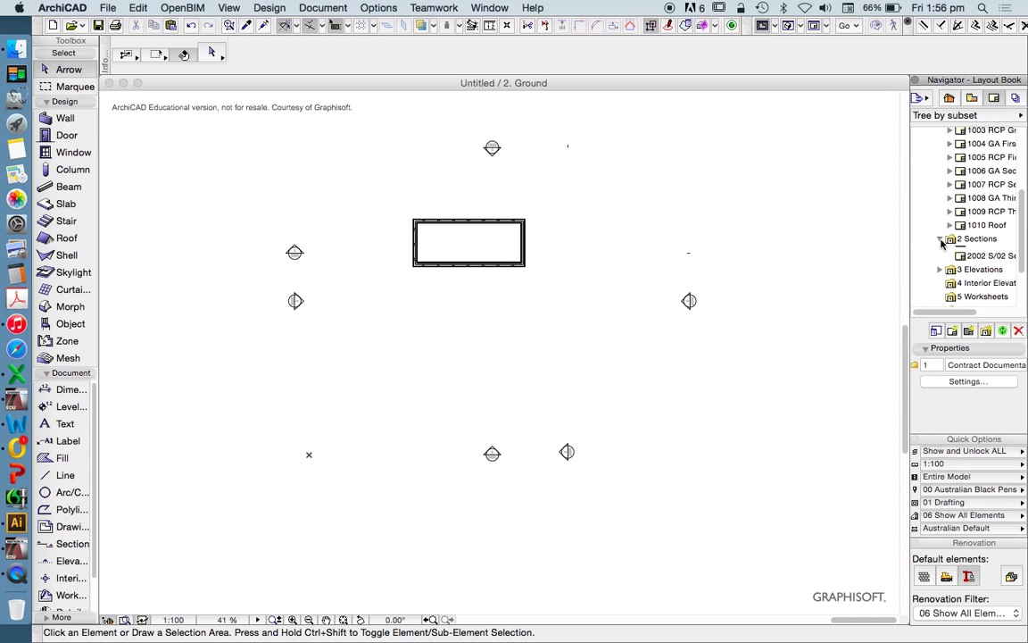
click(940, 240)
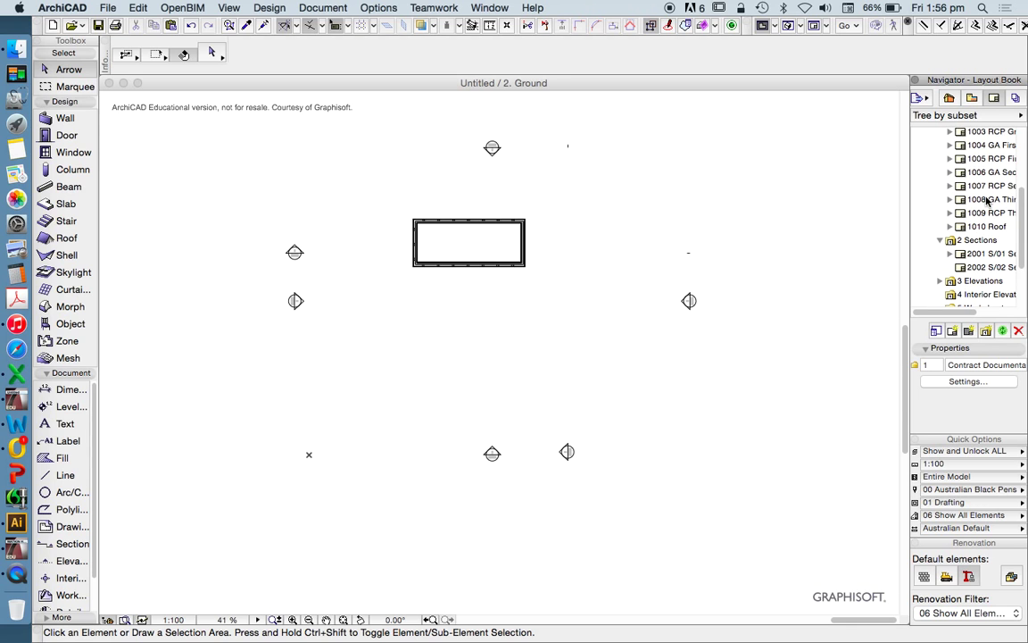
click(1016, 98)
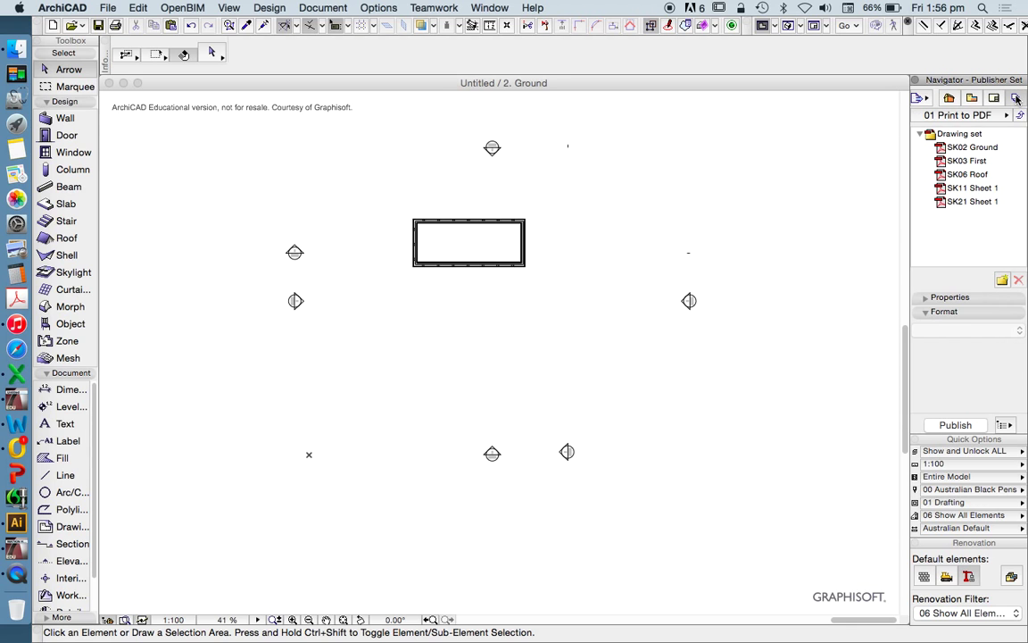
- Preview SK21 Sheet 1 and SK06 Roof, then return to the Project Map
double_click(972, 201)
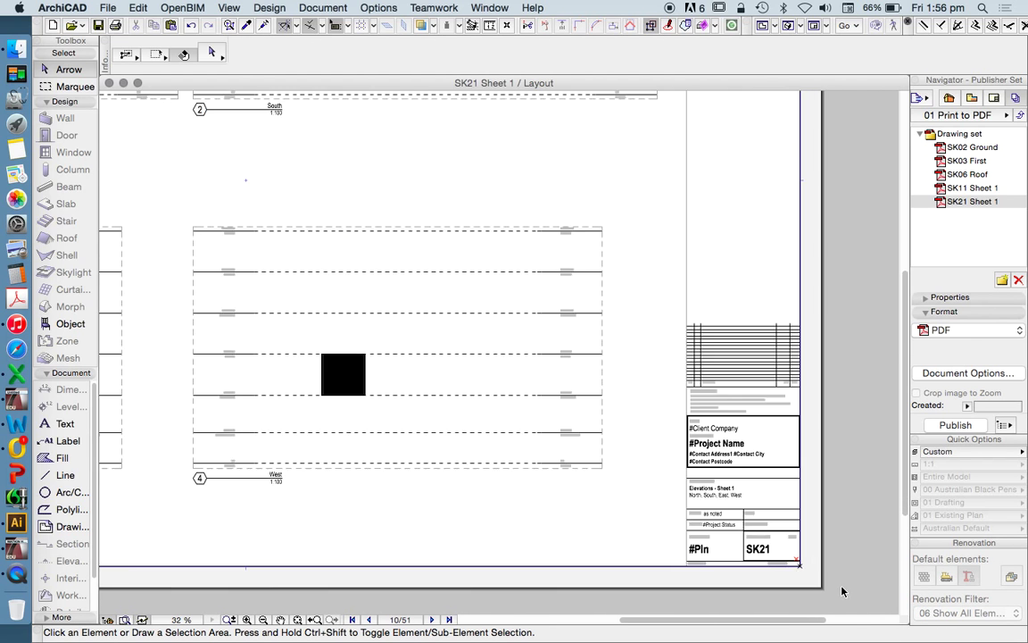
click(973, 146)
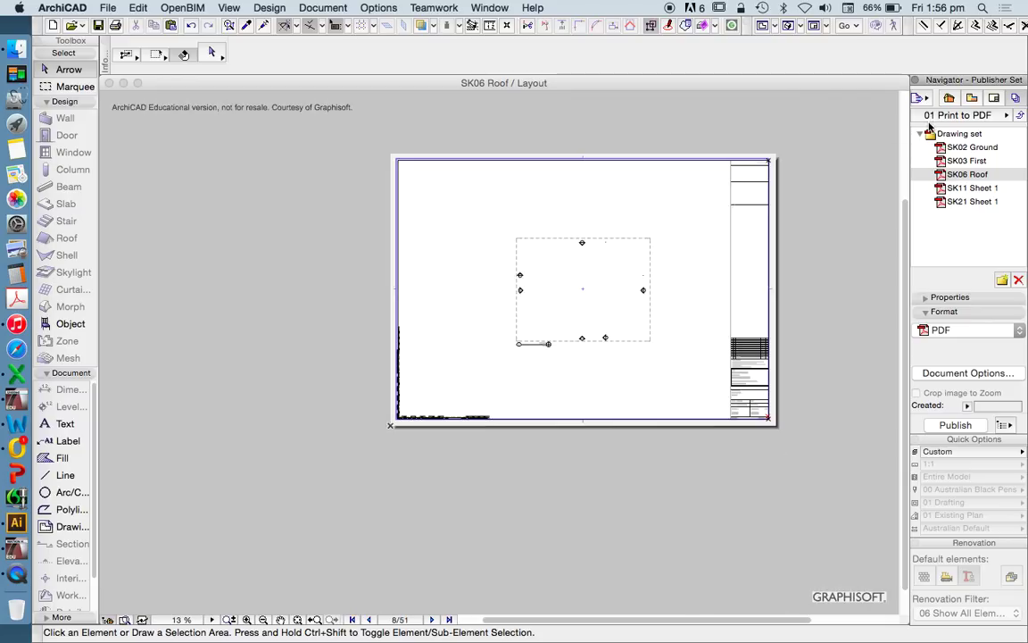
click(949, 98)
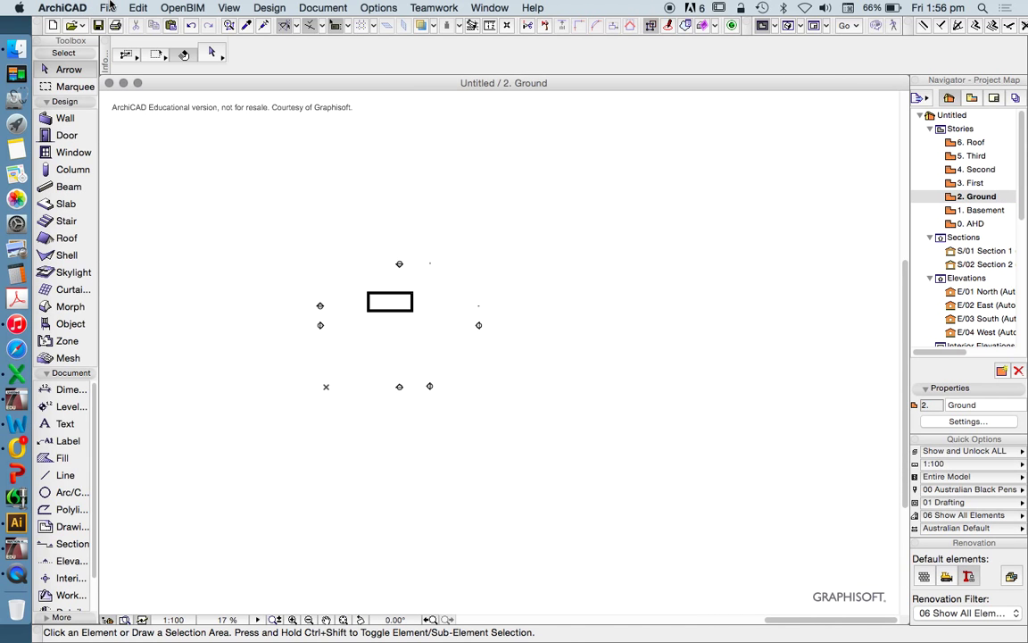
- Create a fresh project with File > New & Reset All
click(108, 7)
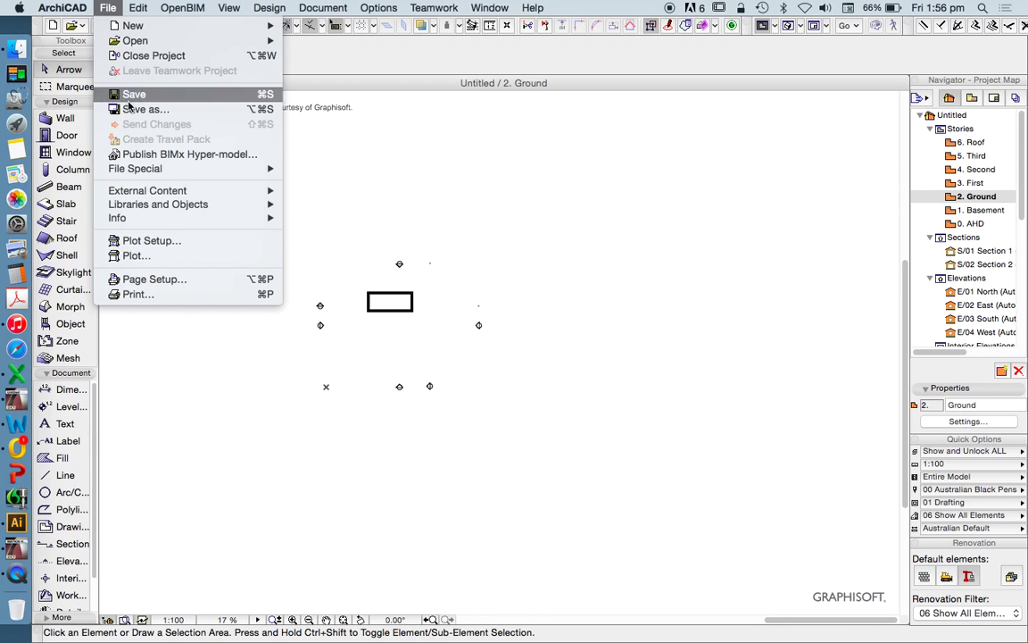
mouse_move(132, 25)
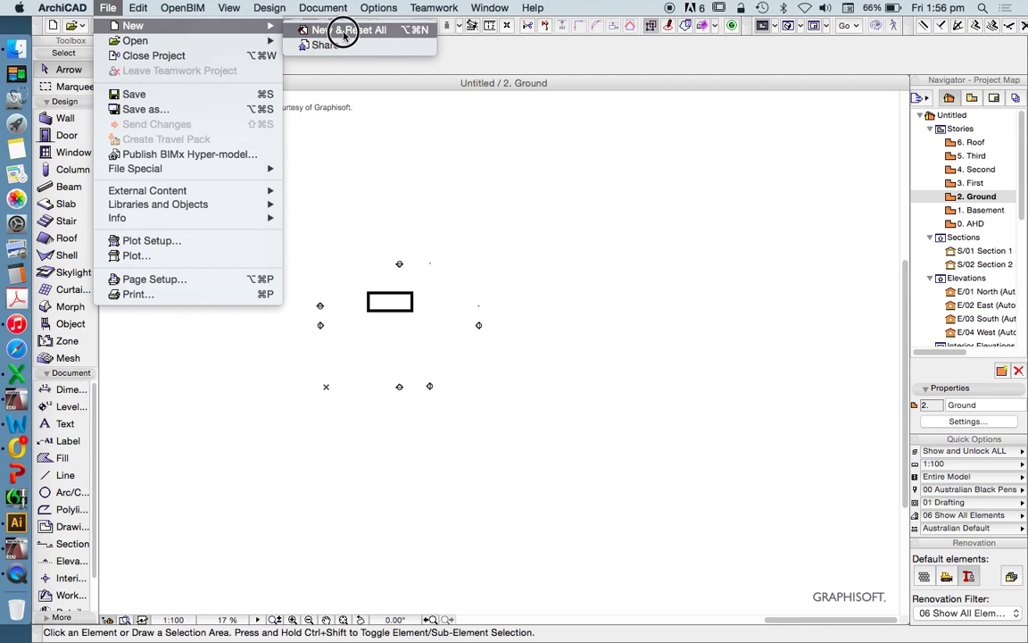
click(154, 56)
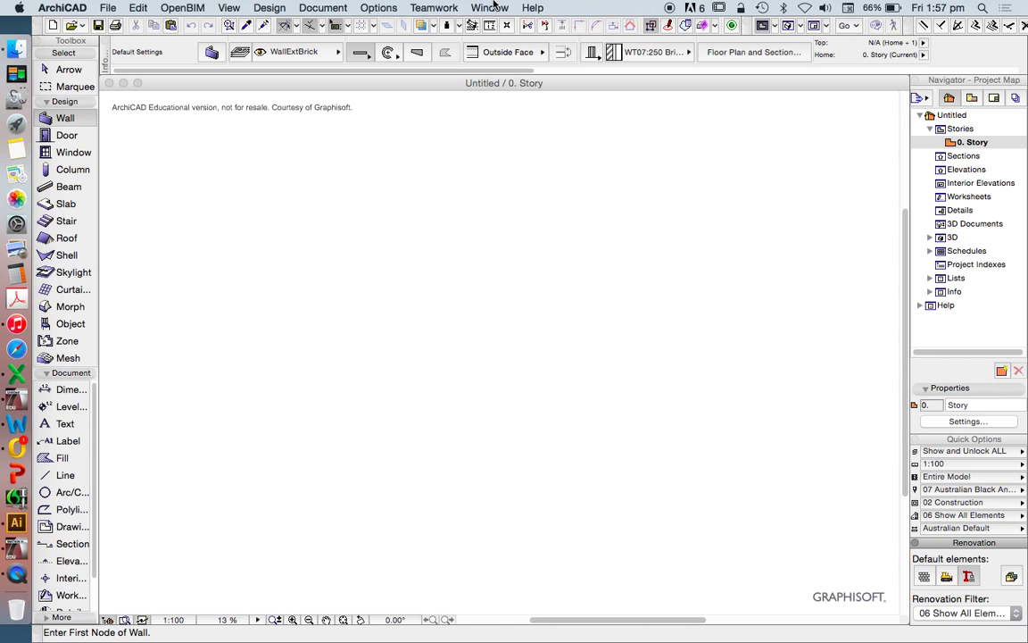
- Browse the Options menu's element attribute commands and close it unused
click(379, 7)
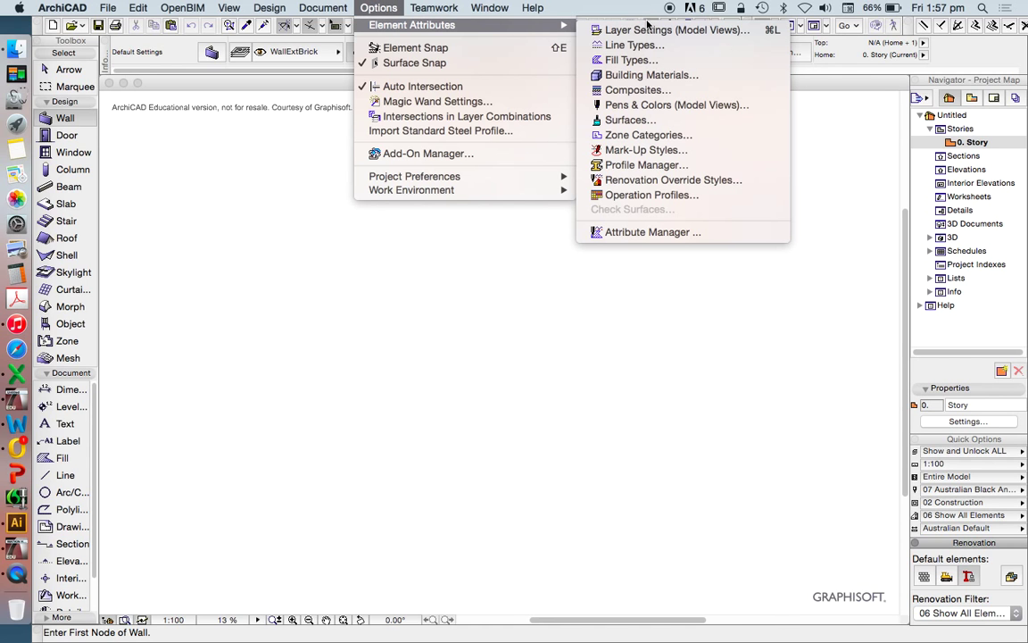
click(676, 29)
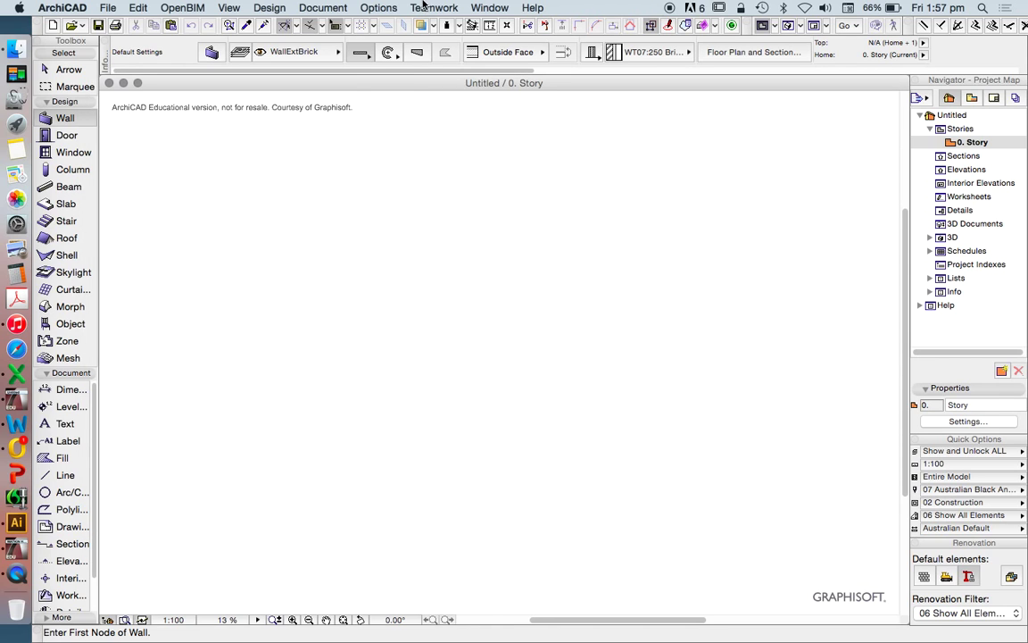
click(378, 7)
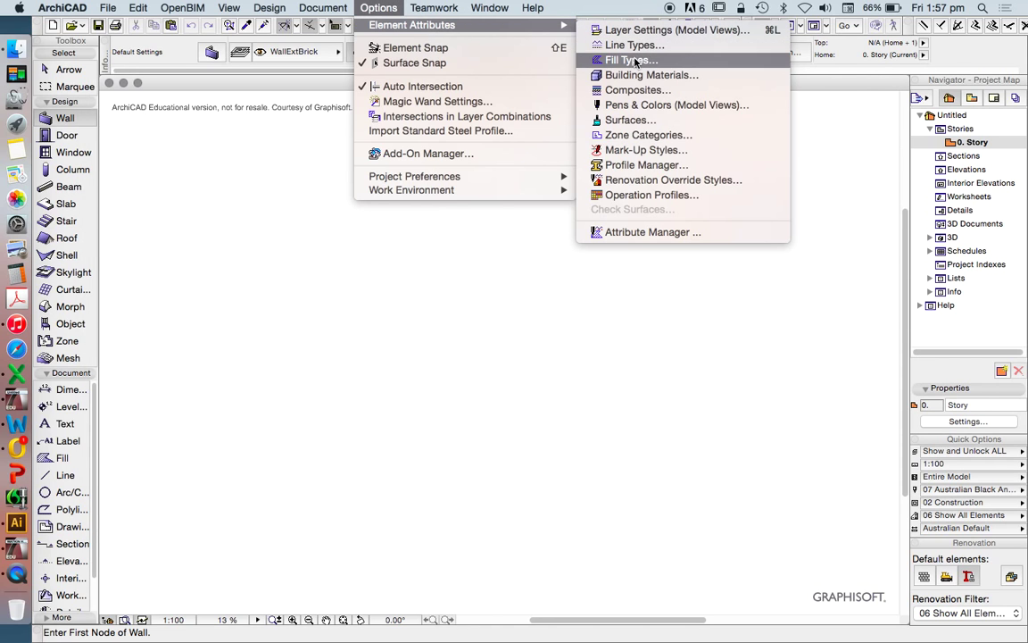
mouse_move(631, 120)
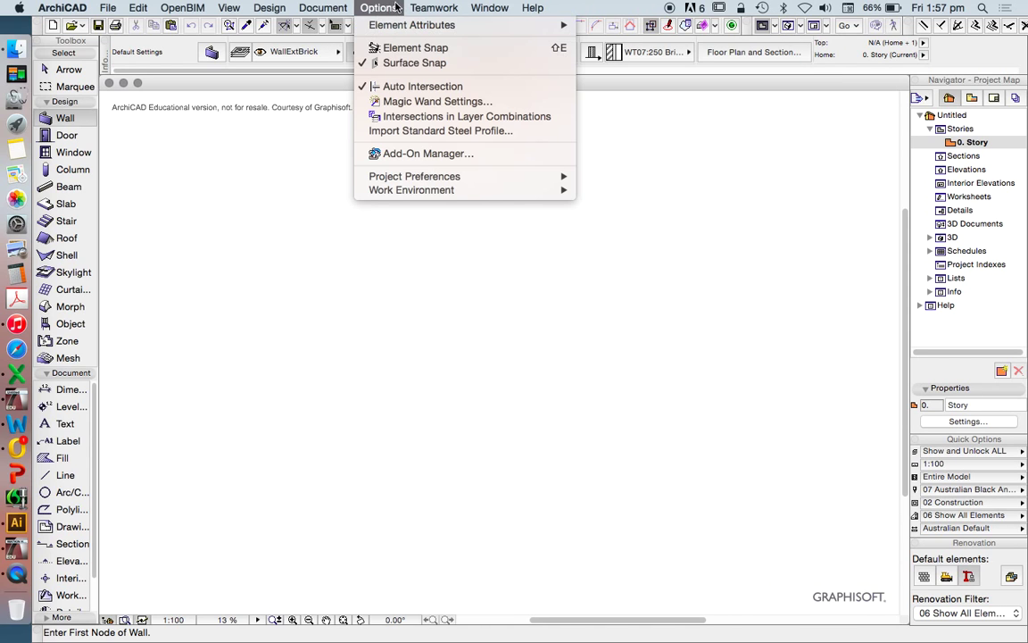
click(411, 24)
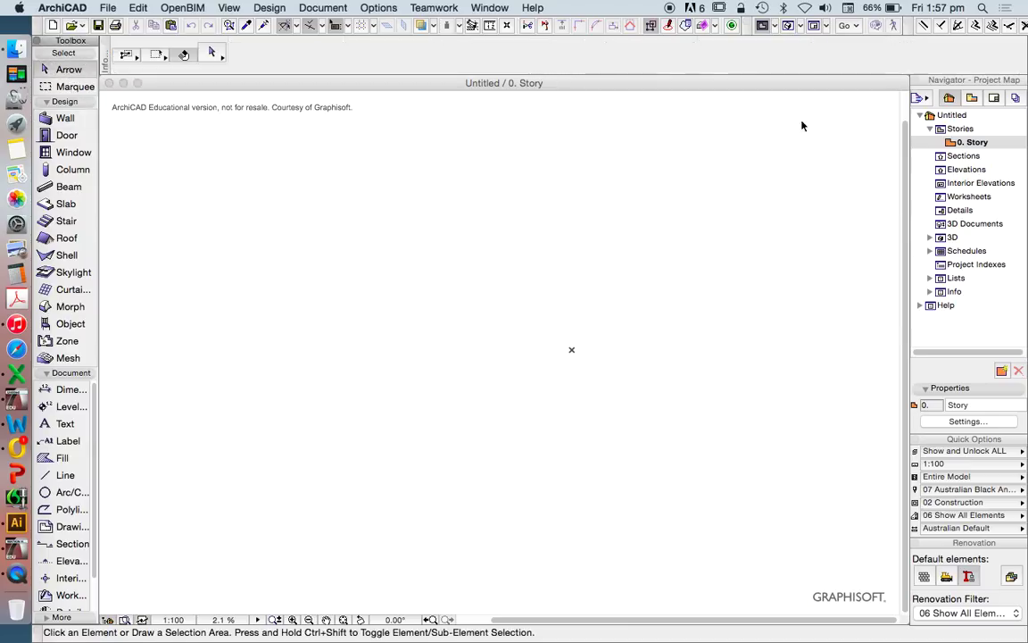
mouse_move(949, 310)
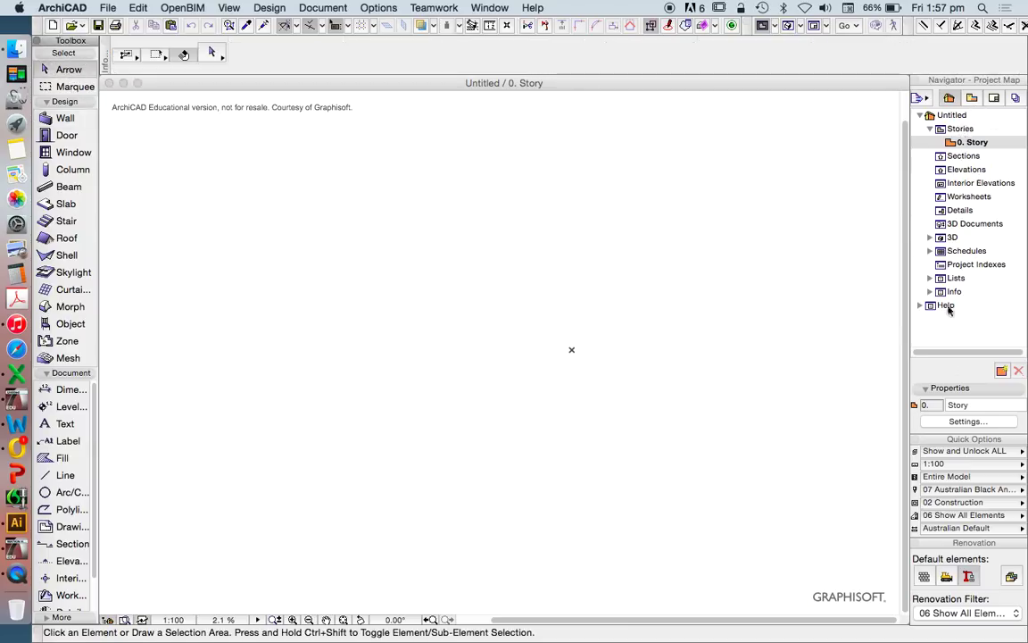
- Switch the Navigator to View Map, then Layout Book showing 01 Layout and Masters
click(972, 99)
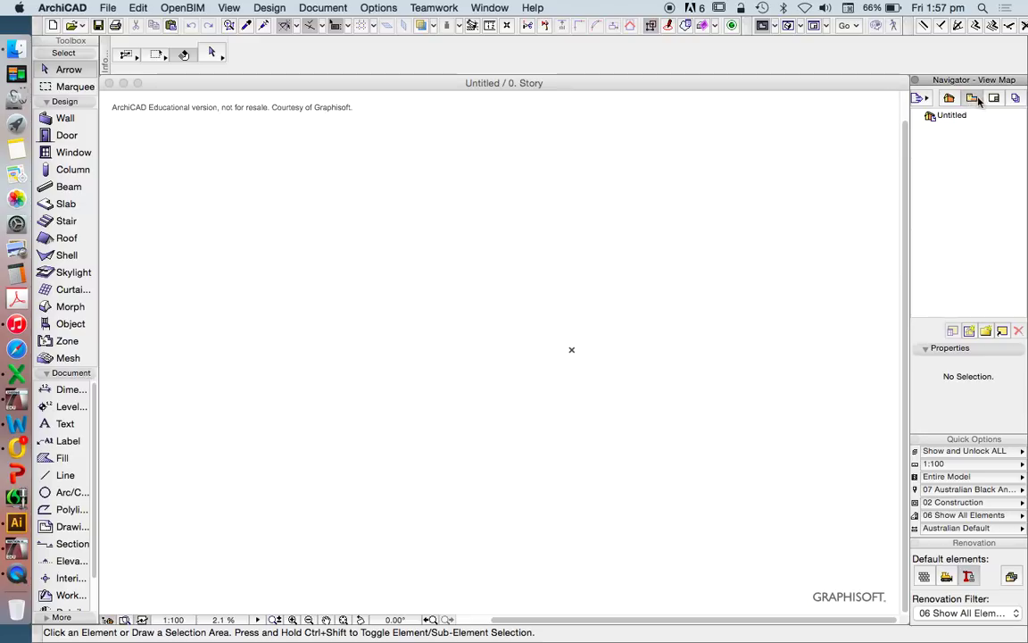
click(972, 98)
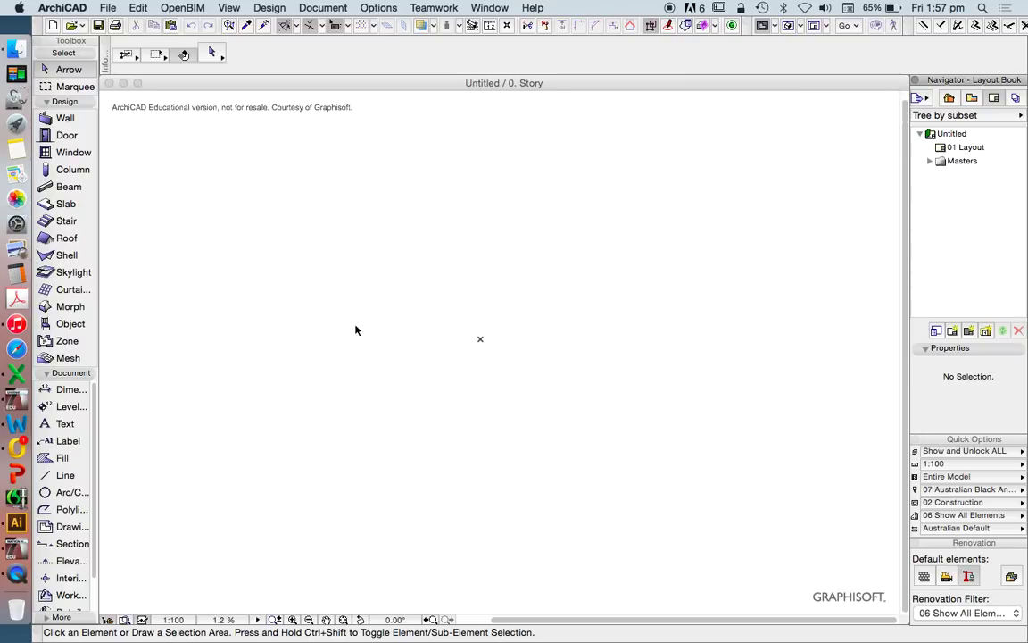
mouse_move(351, 325)
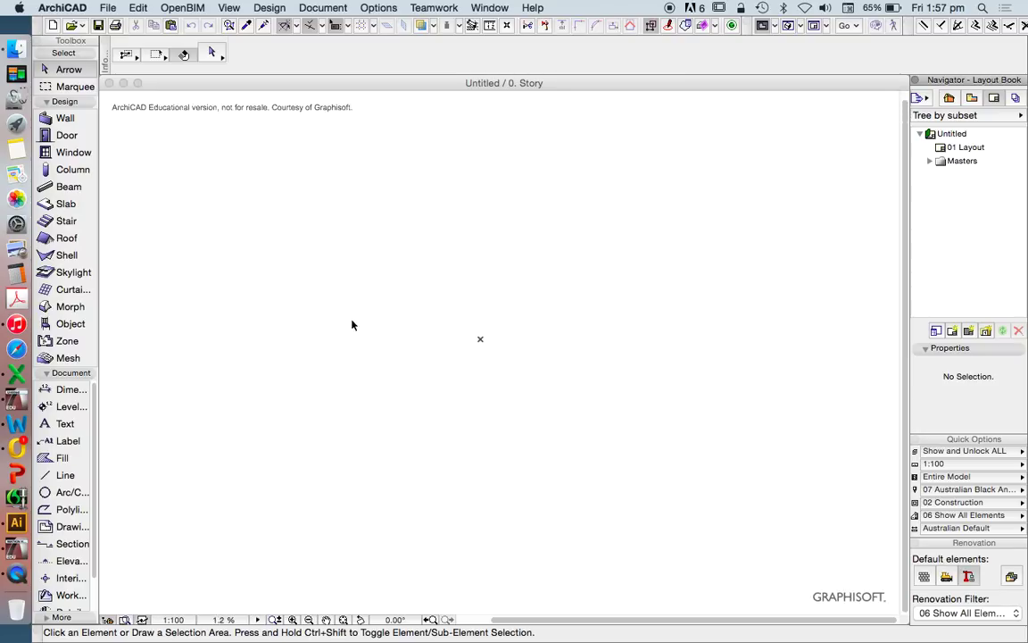
mouse_move(359, 320)
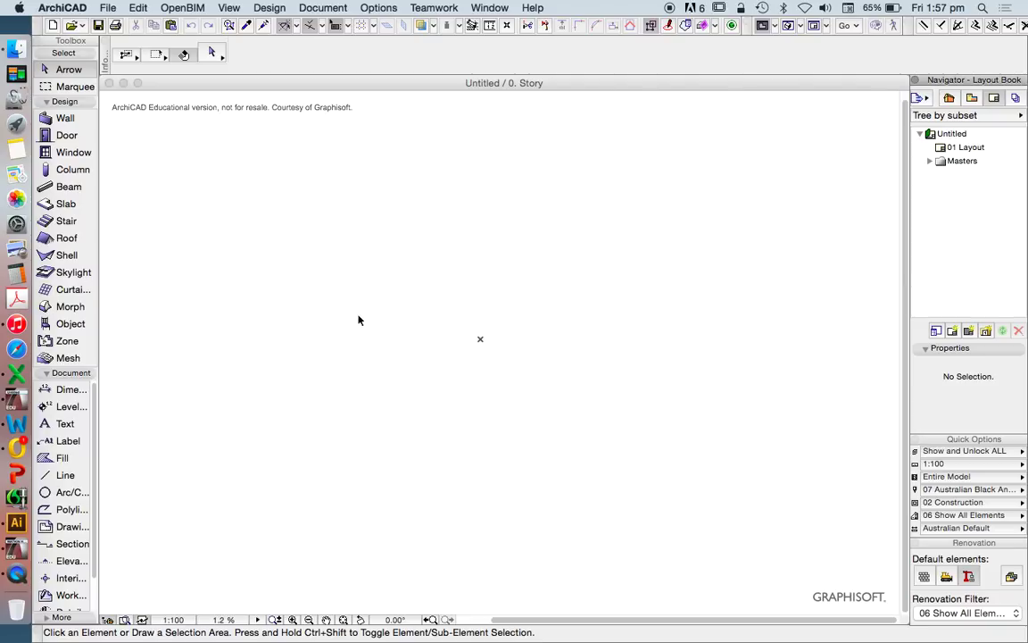
mouse_move(357, 320)
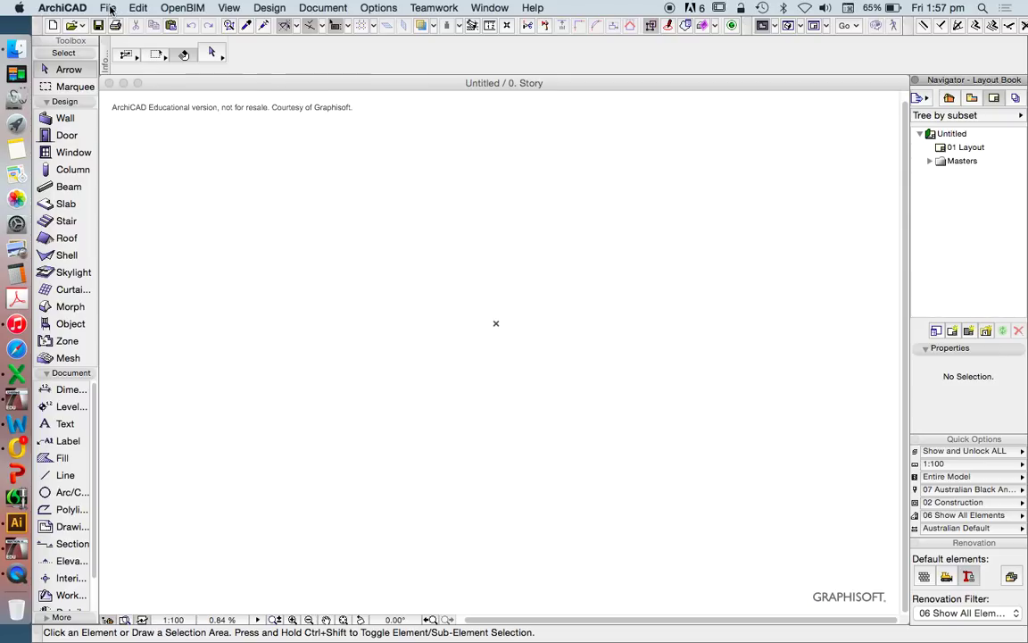
- Open Save As for the untitled plan and show its Format list
click(107, 7)
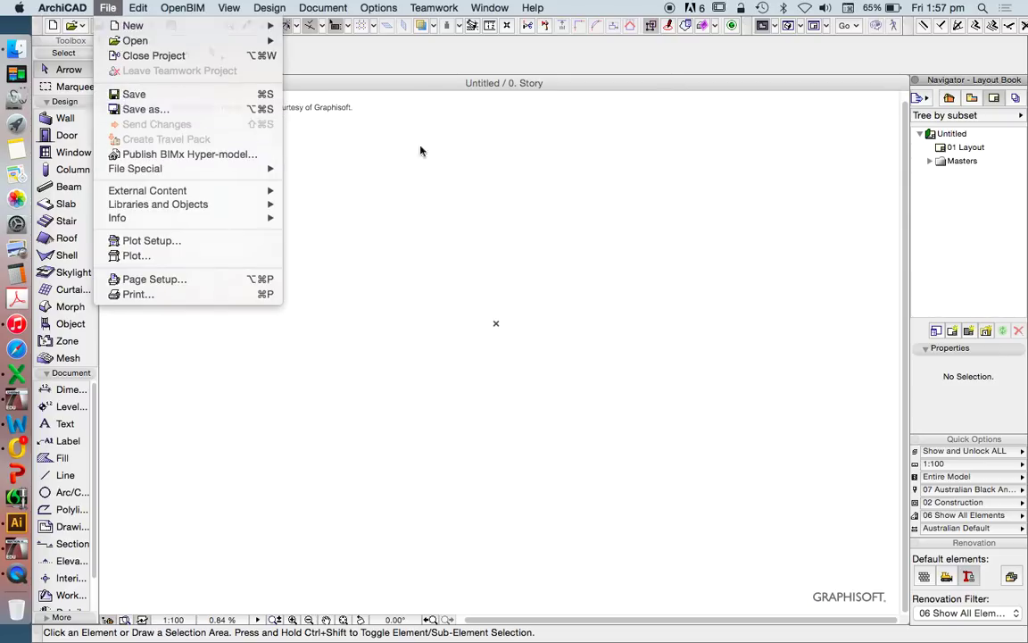
click(145, 109)
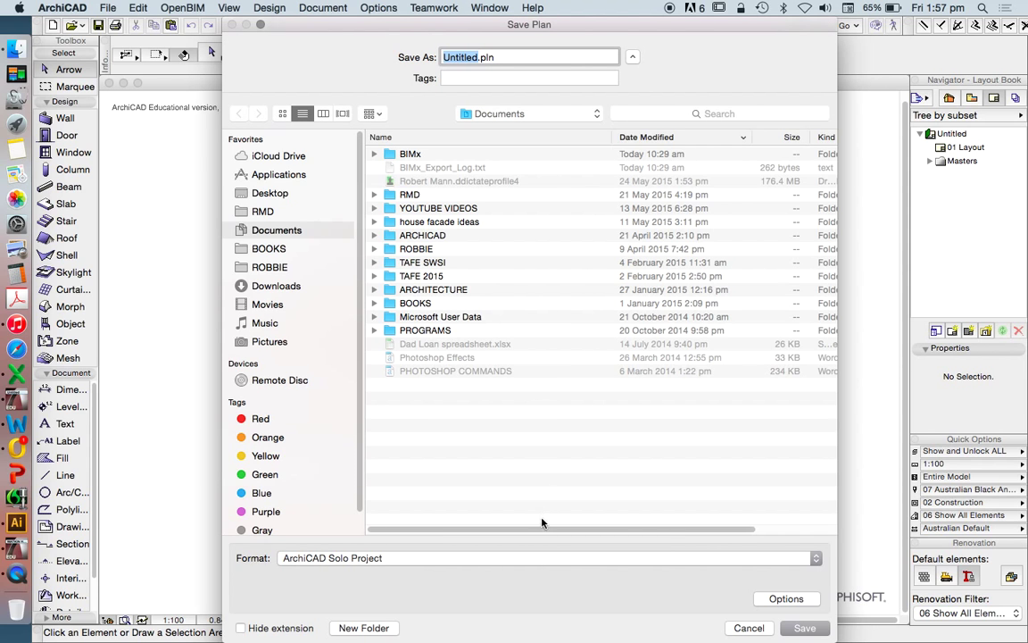
mouse_move(532, 563)
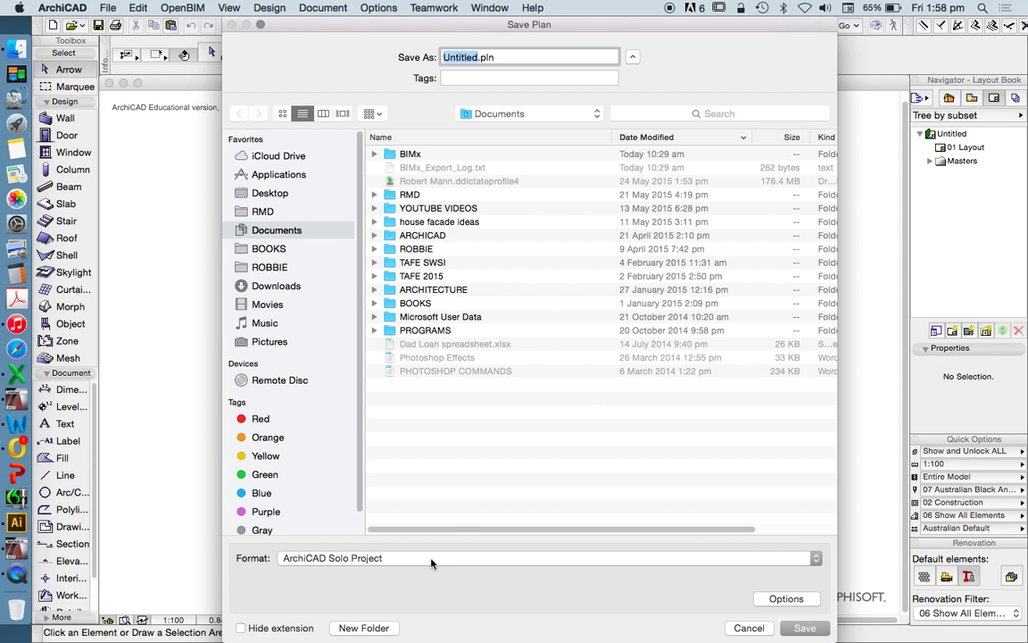
click(544, 558)
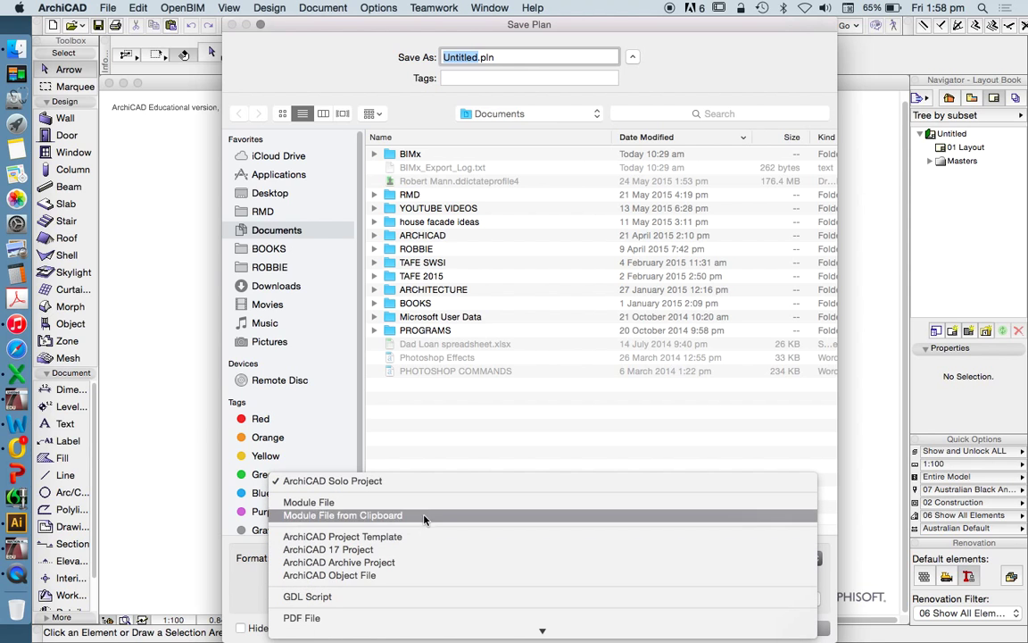
mouse_move(411, 536)
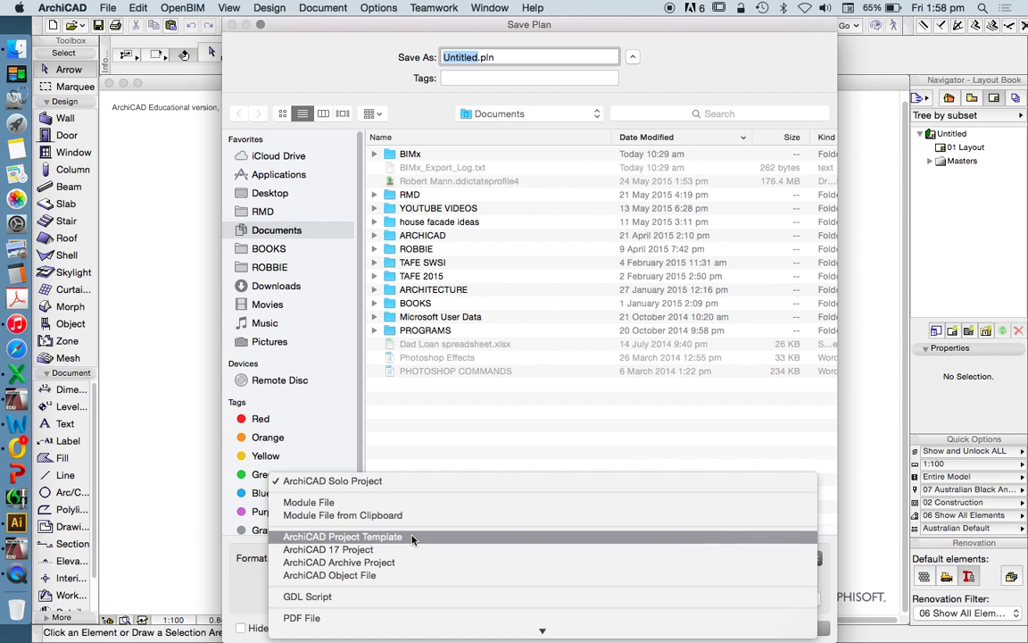
- Switch the format to ArchiCAD Project Template (Untitled.tpl) and reopen the format list
click(343, 537)
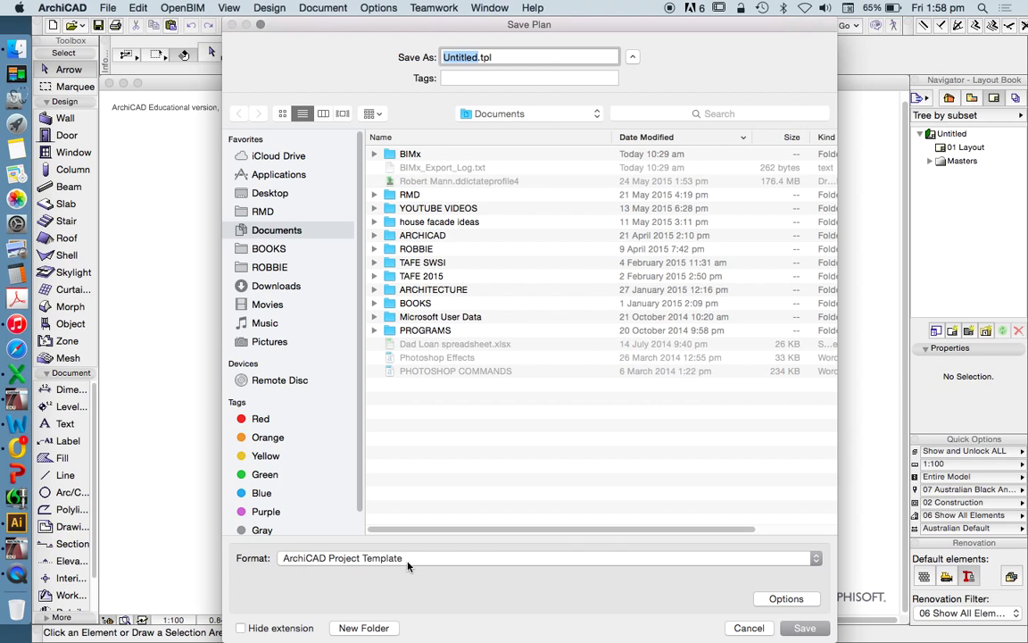
click(545, 557)
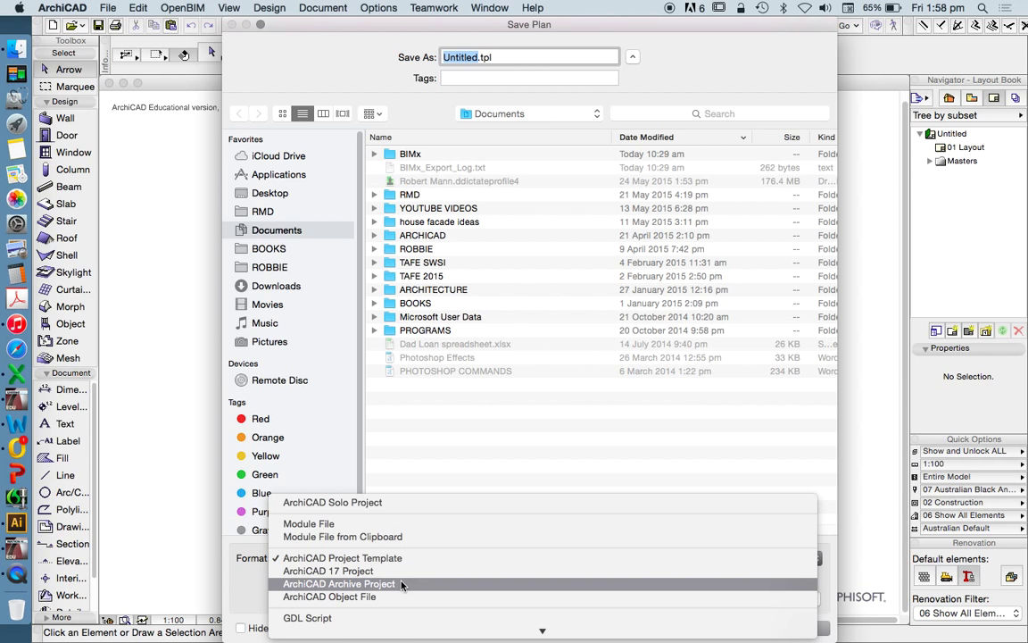
- Choose ArchiCAD Archive Project, renaming the file Untitled.pla
click(366, 586)
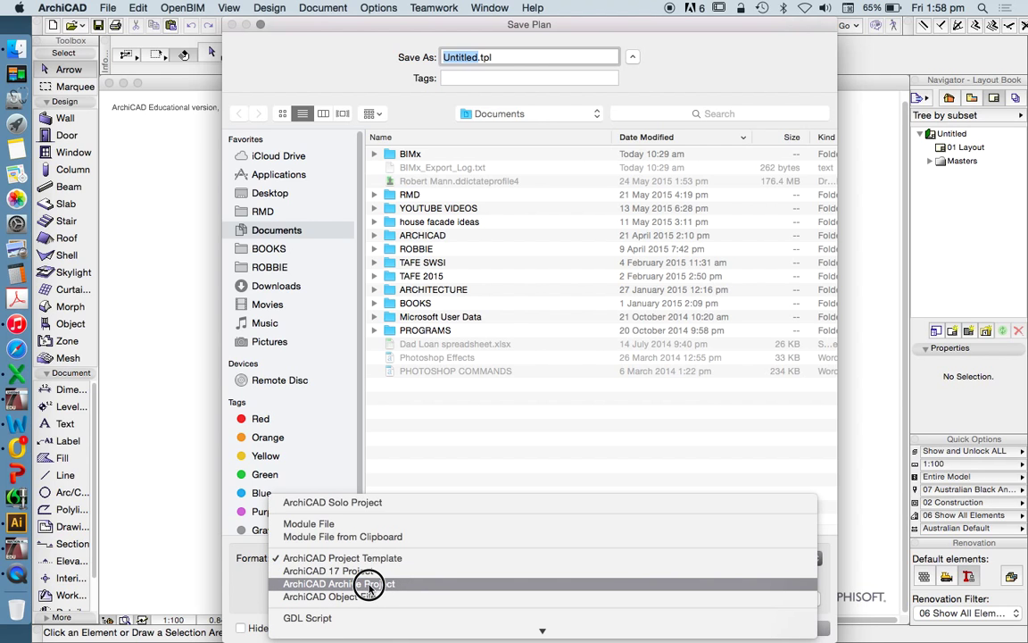
click(340, 583)
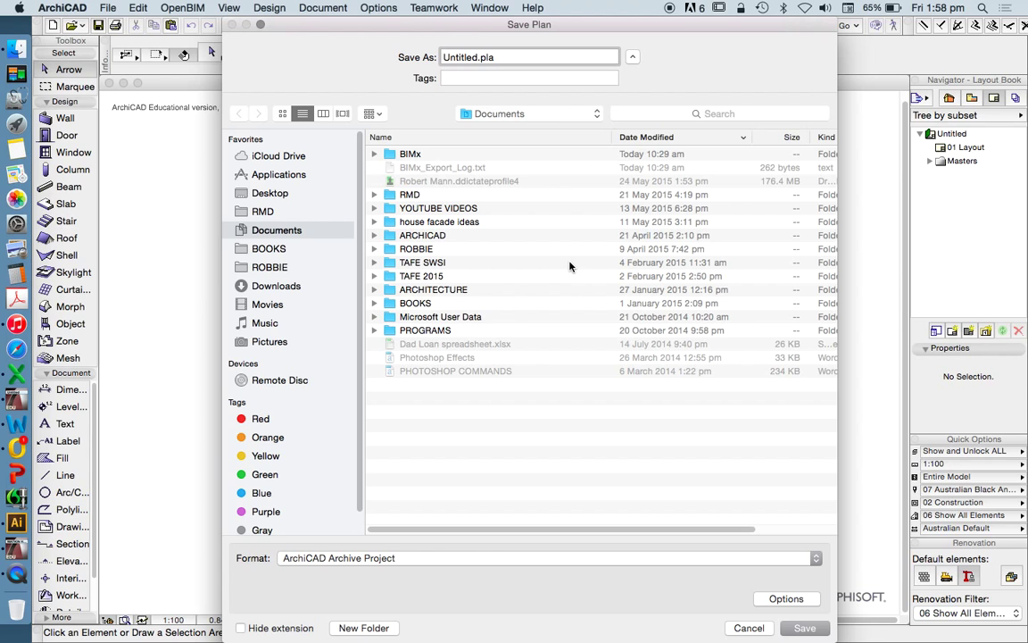
mouse_move(459, 171)
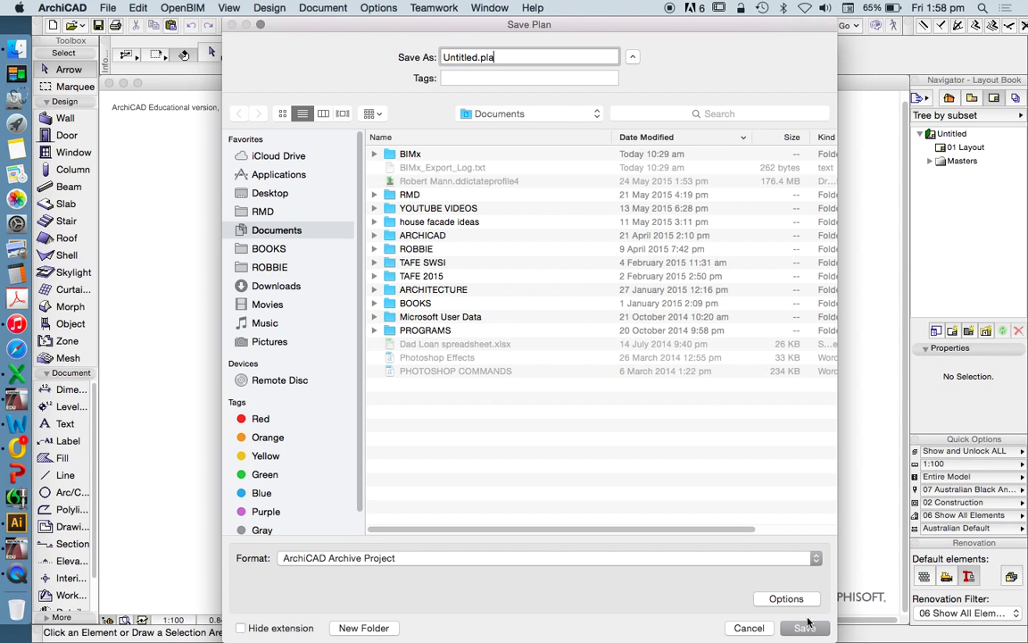
- Tick Include Properties in Loaded Libraries in the Archive Options dialog
click(786, 598)
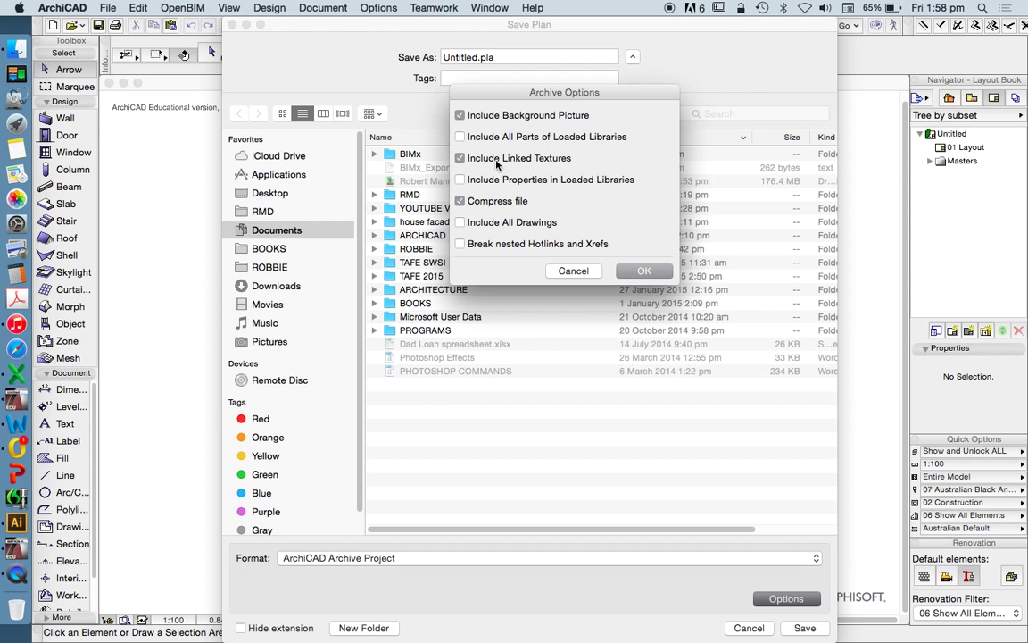
click(460, 179)
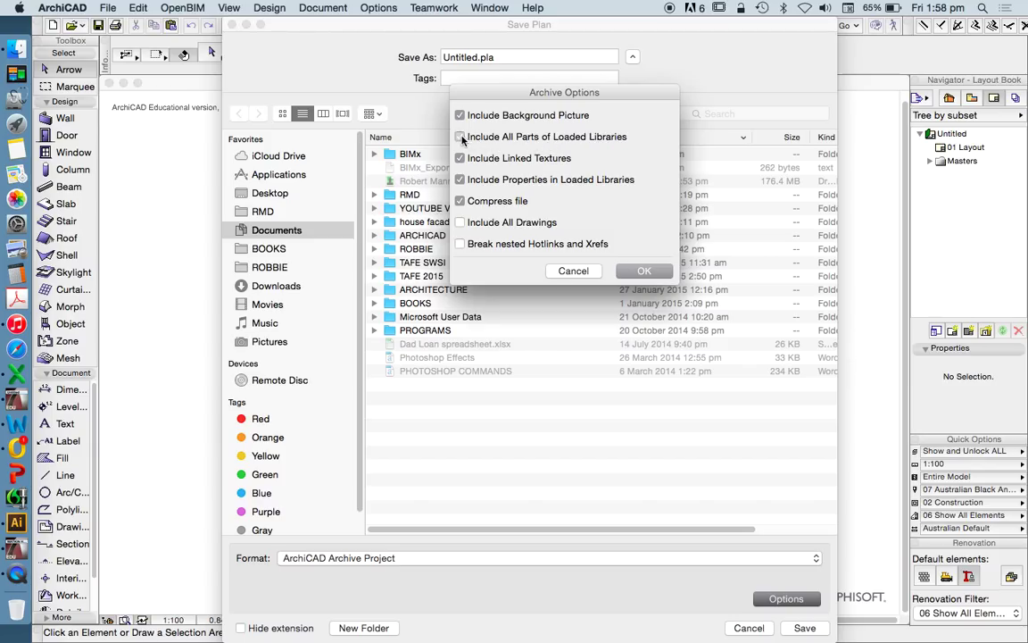
click(459, 136)
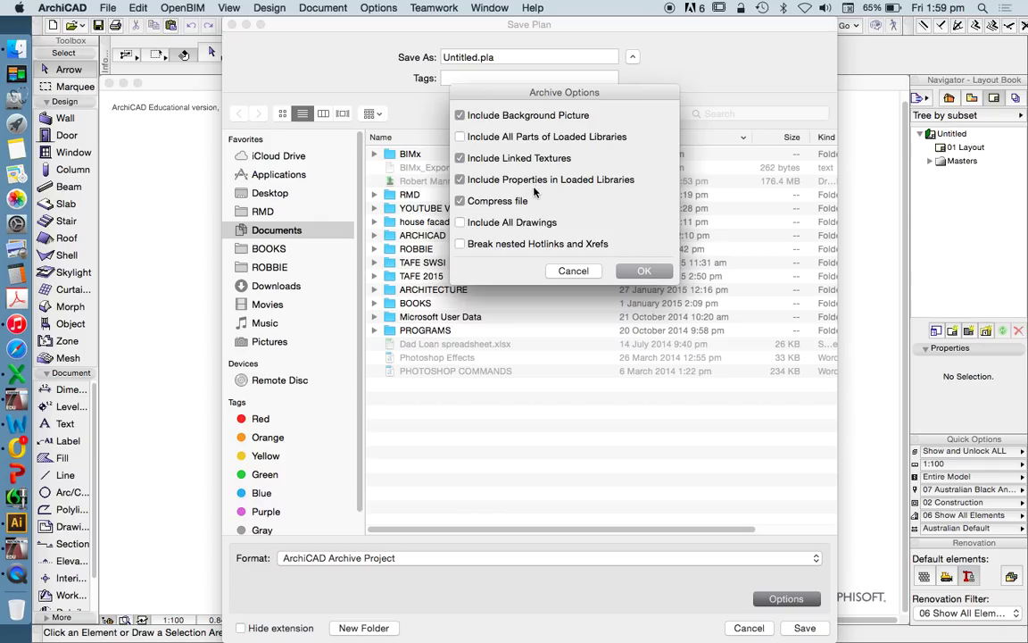
mouse_move(516, 185)
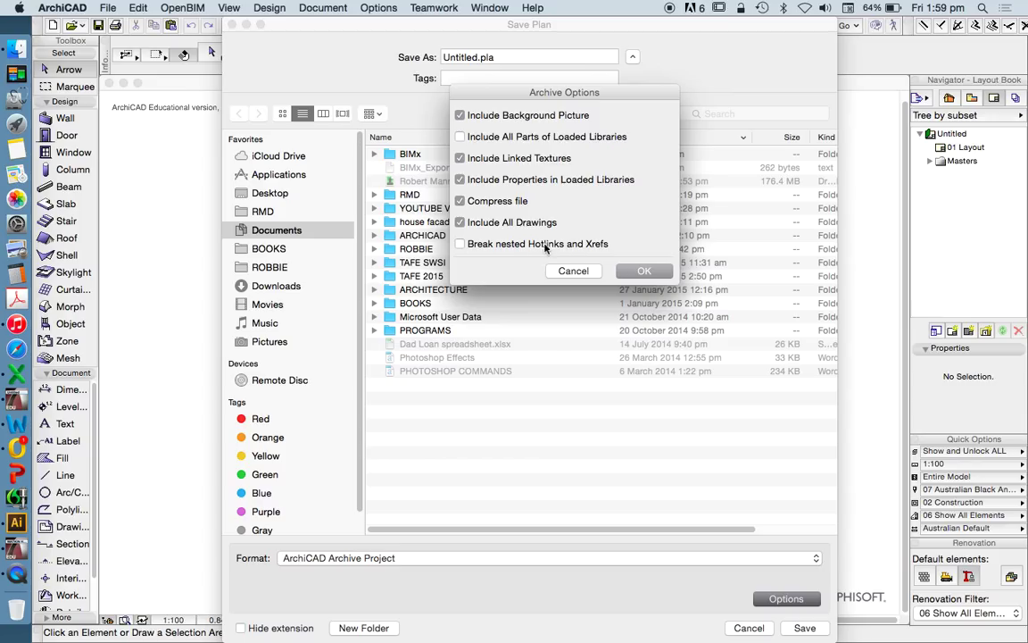
mouse_move(599, 246)
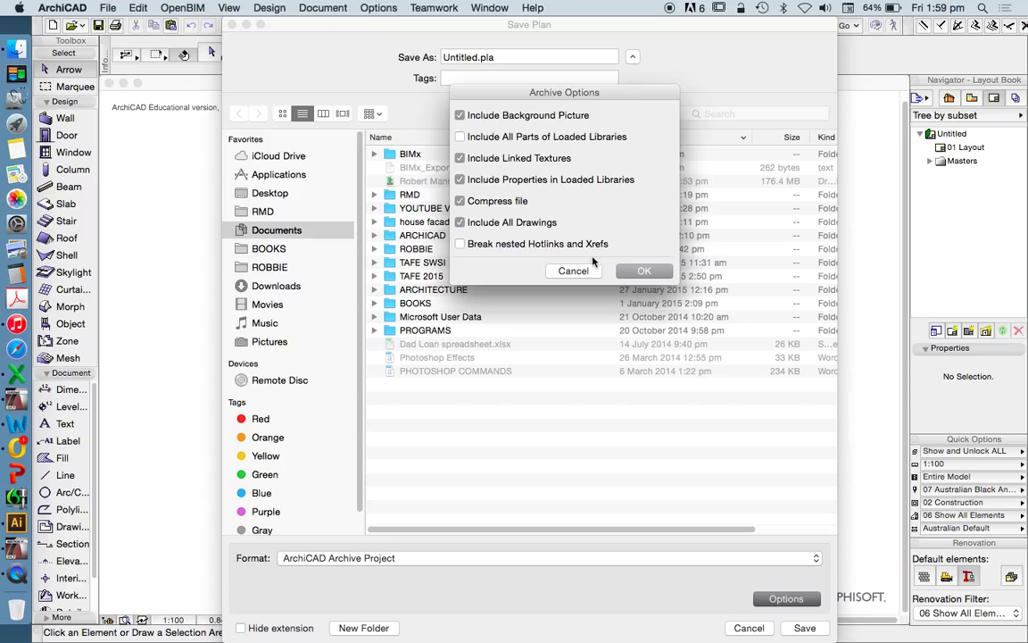
- Close Archive Options and switch the format to ArchiCAD 17 Project (Untitled.pln)
click(643, 271)
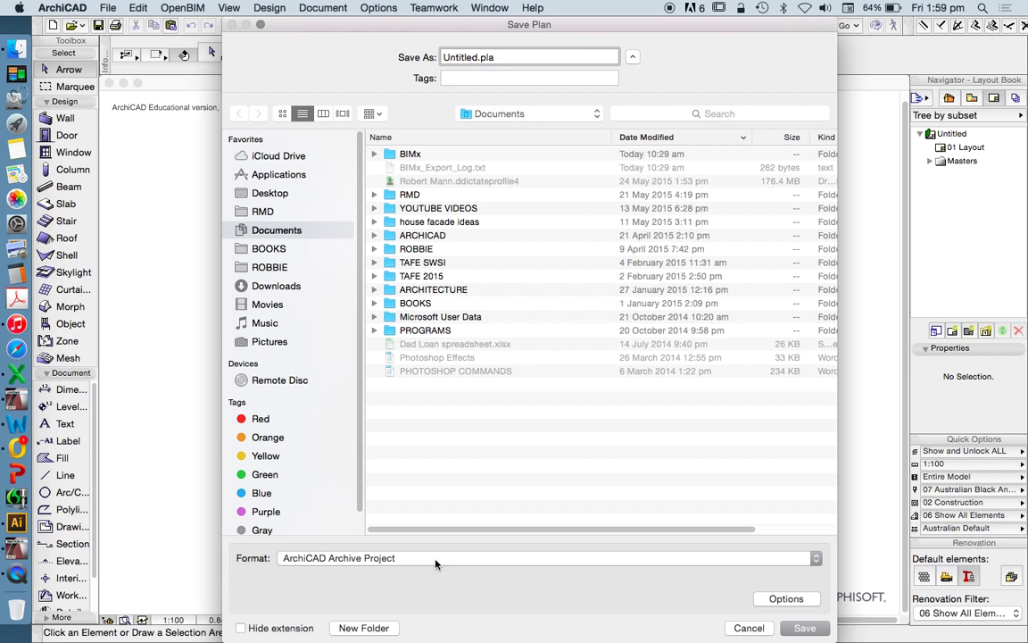
click(544, 558)
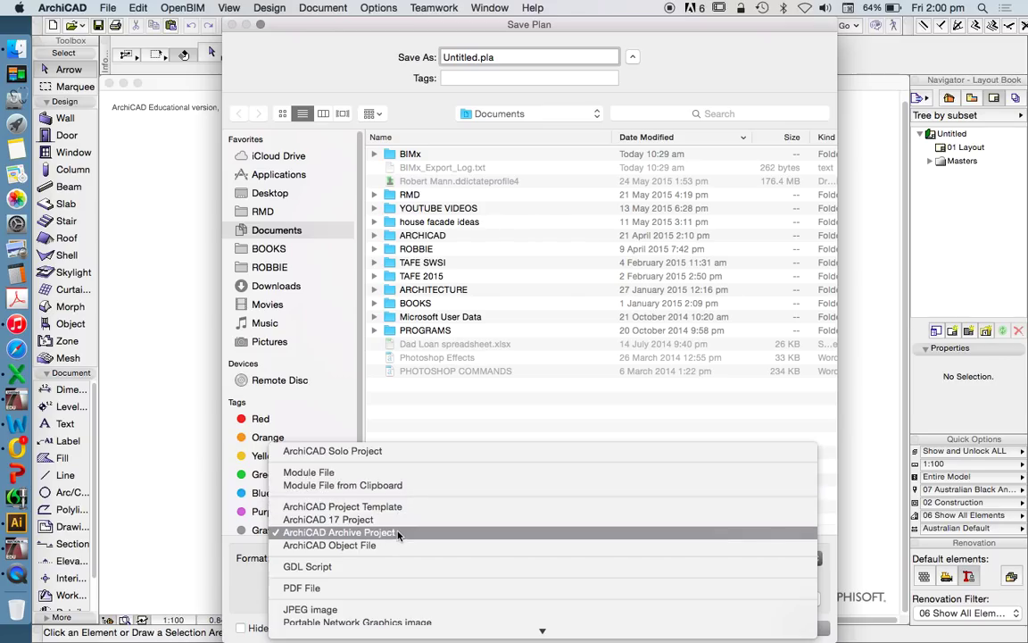
mouse_move(398, 533)
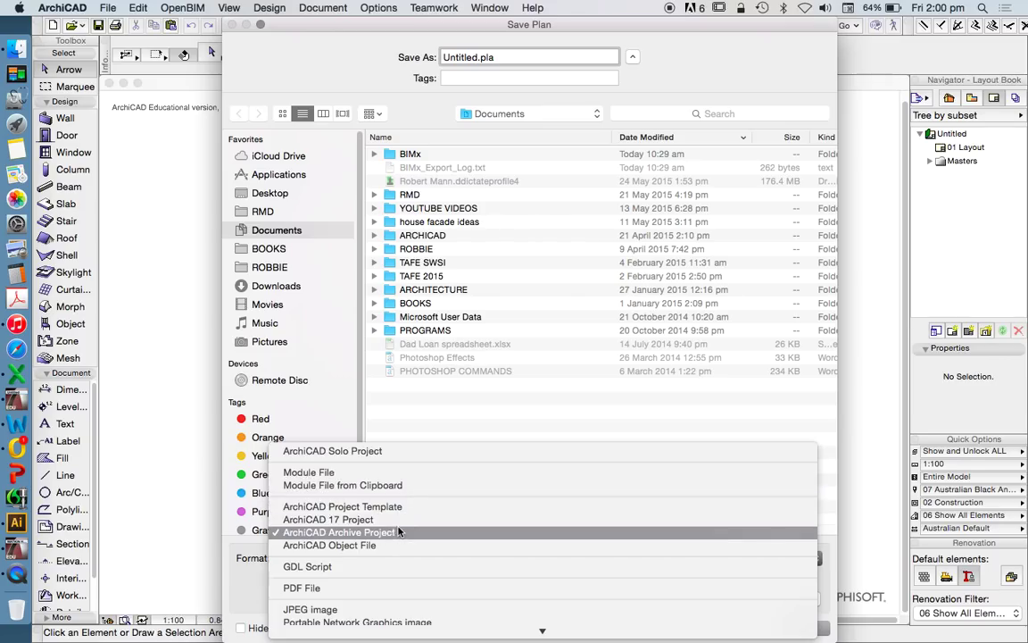
mouse_move(309, 472)
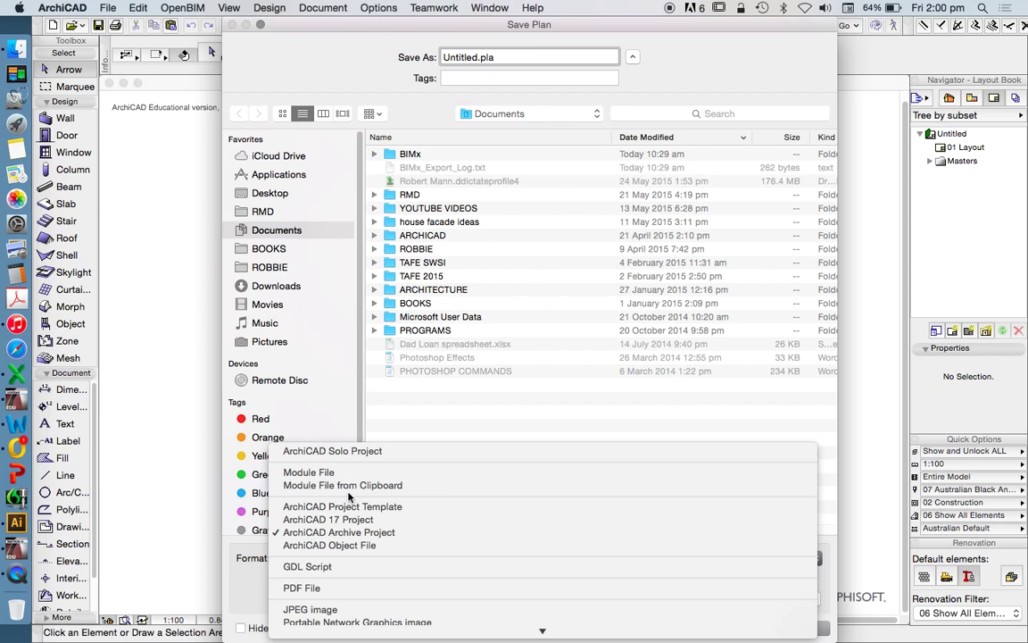
mouse_move(327, 519)
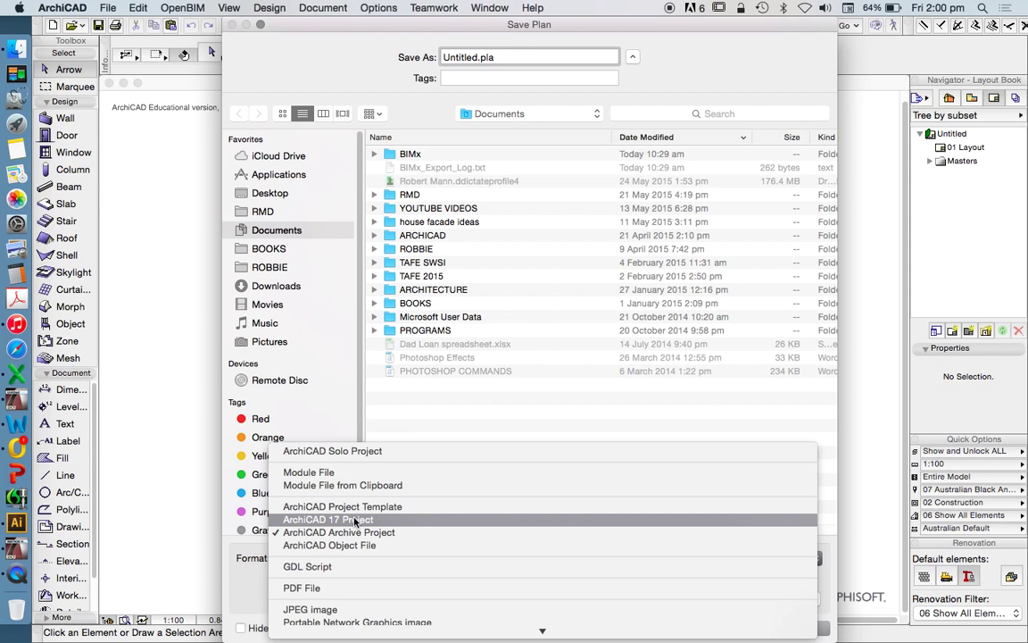
mouse_move(355, 522)
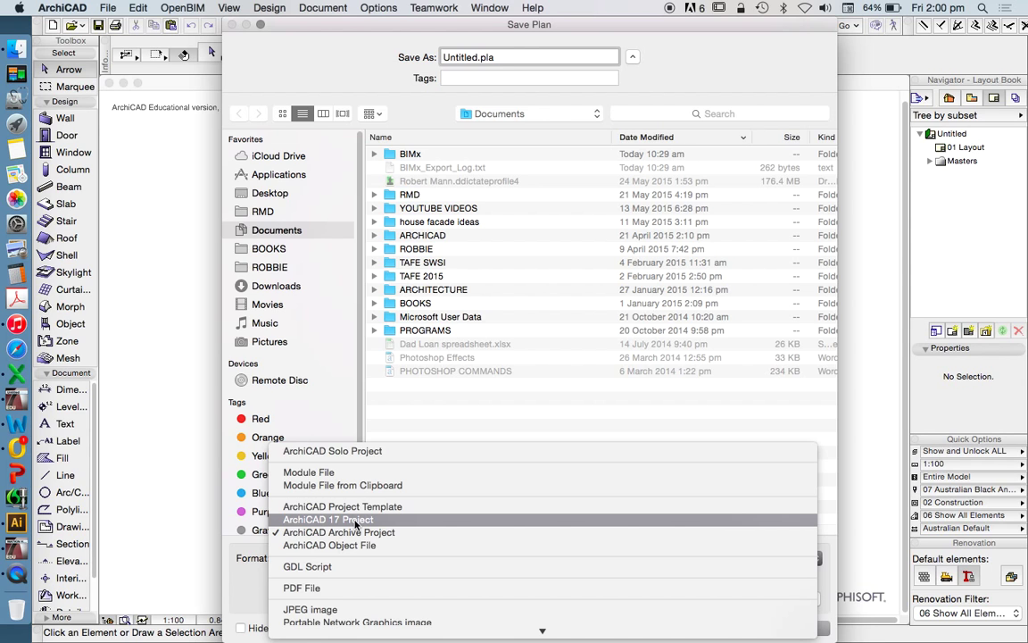
click(327, 520)
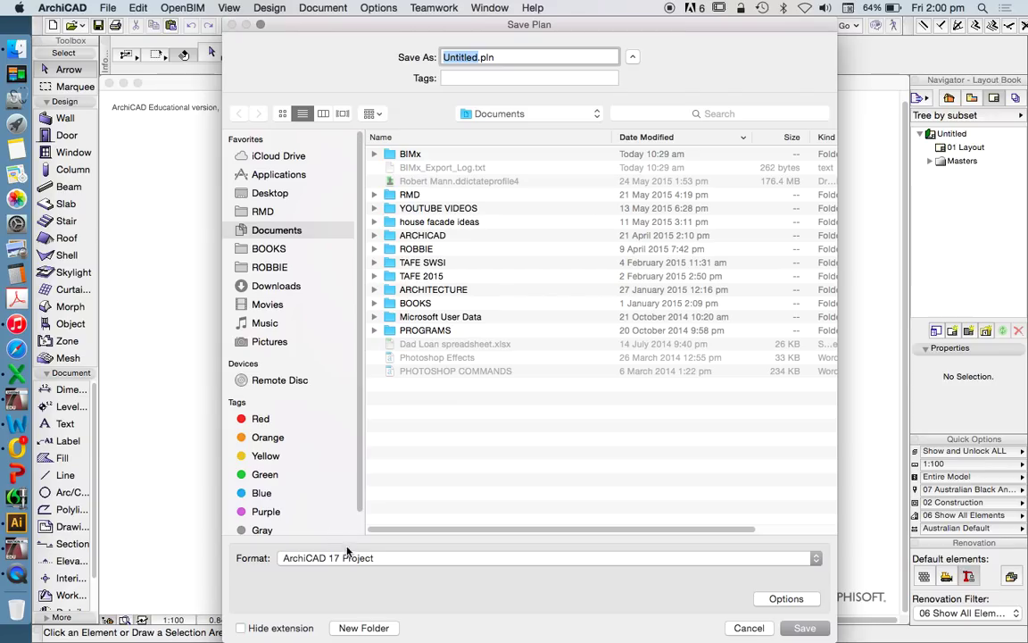
mouse_move(348, 560)
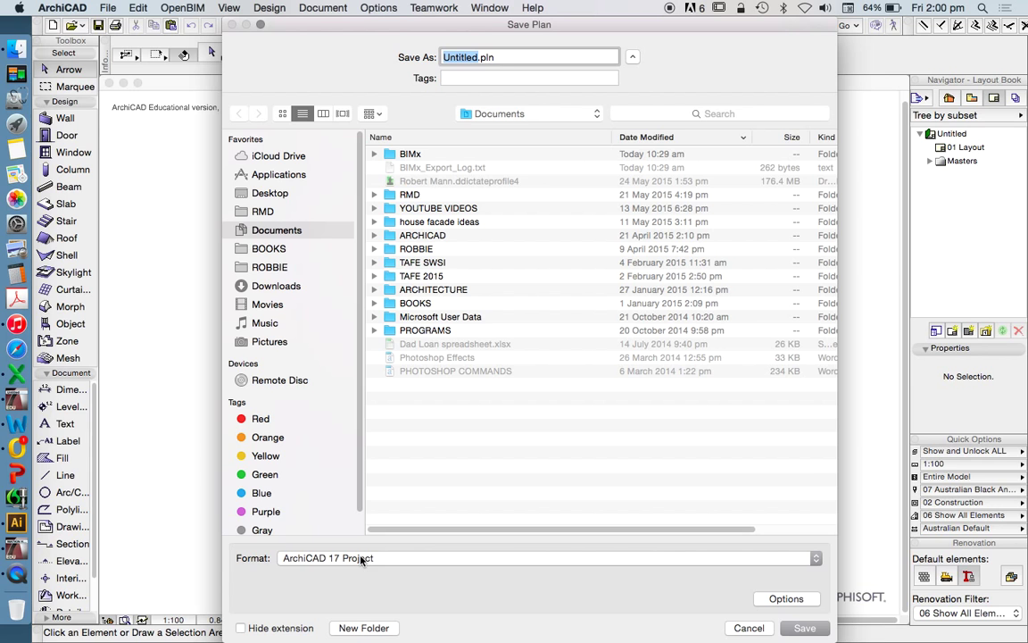
- Open the Format list to view PDF, DWF, DXF, DWG and IFC options
click(545, 558)
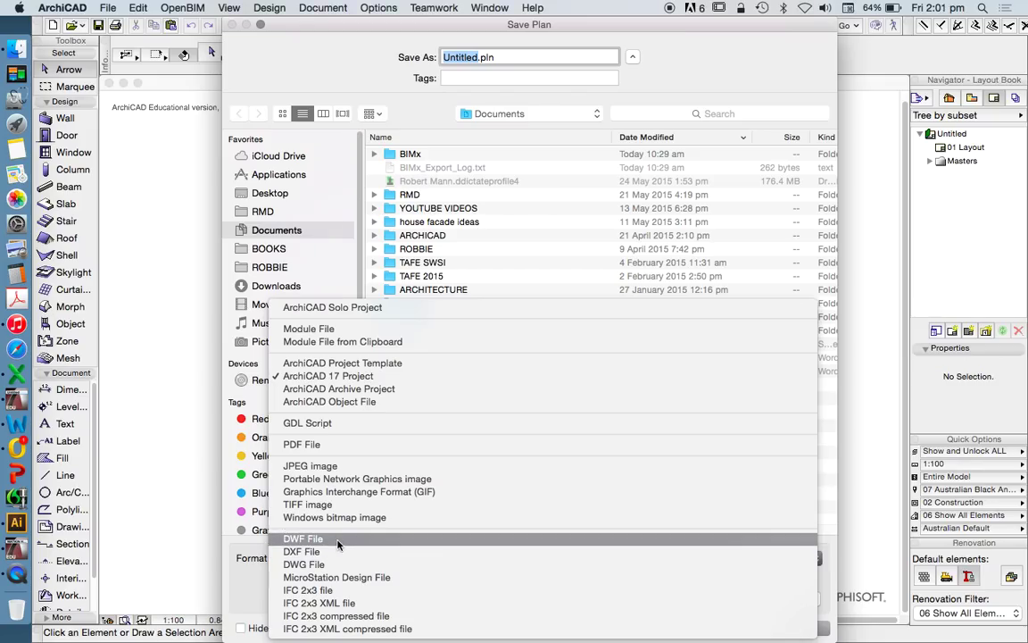
mouse_move(302, 551)
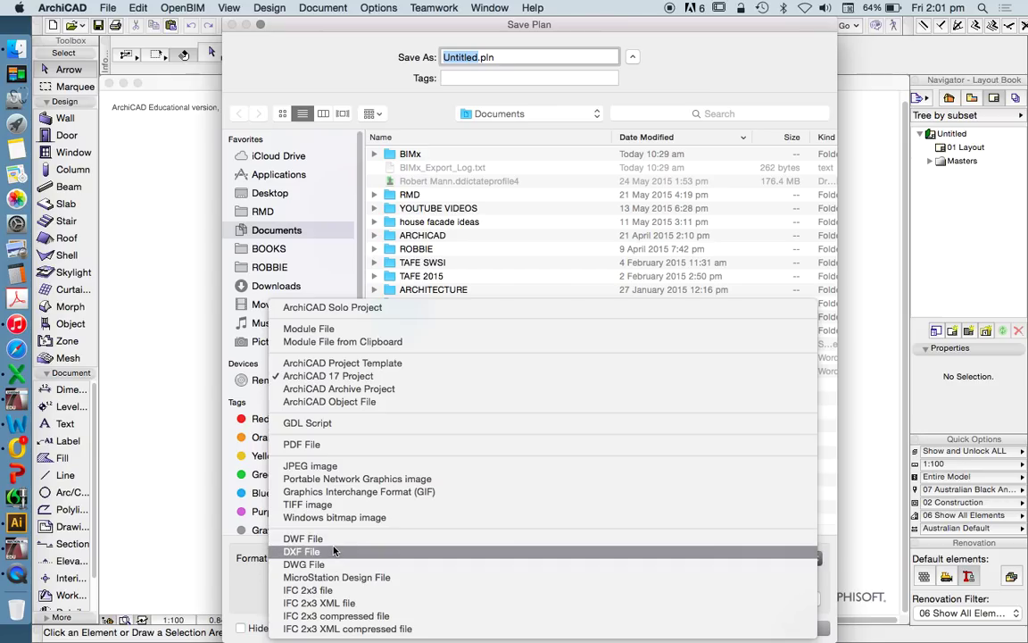
mouse_move(328, 564)
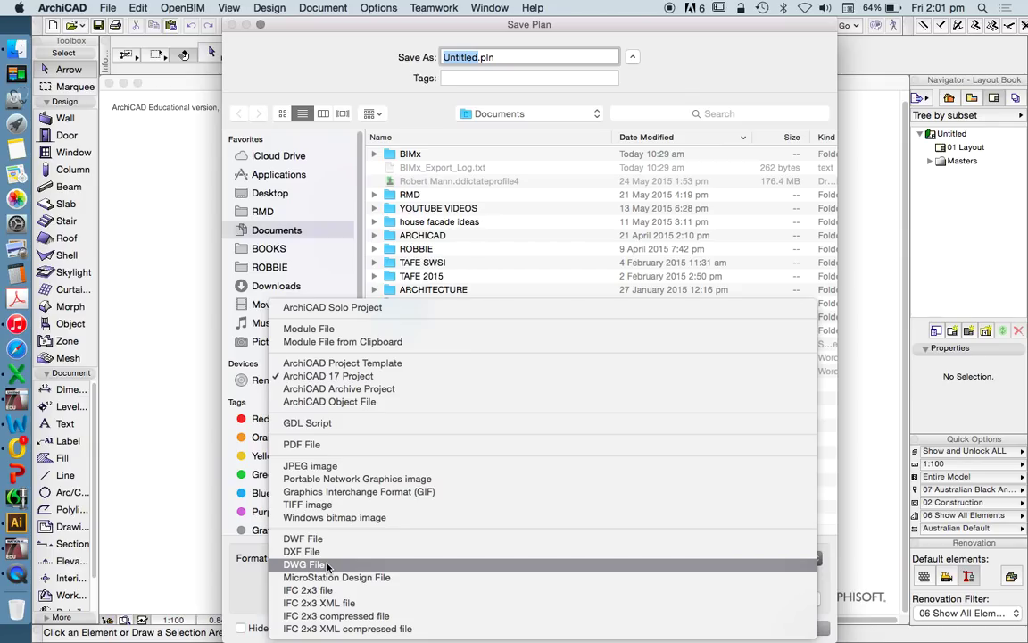
mouse_move(317, 568)
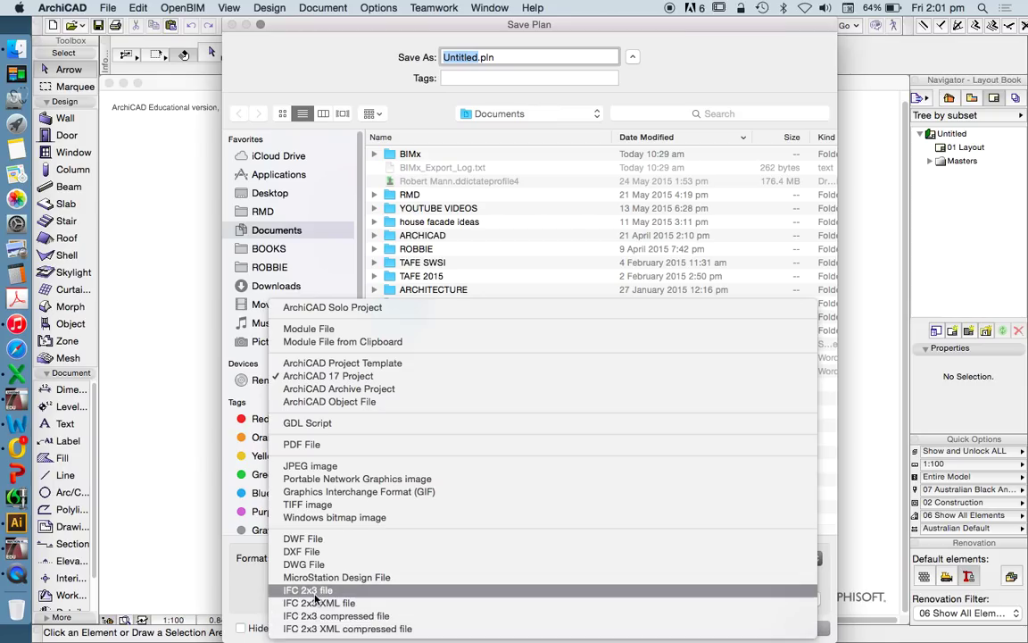
mouse_move(347, 629)
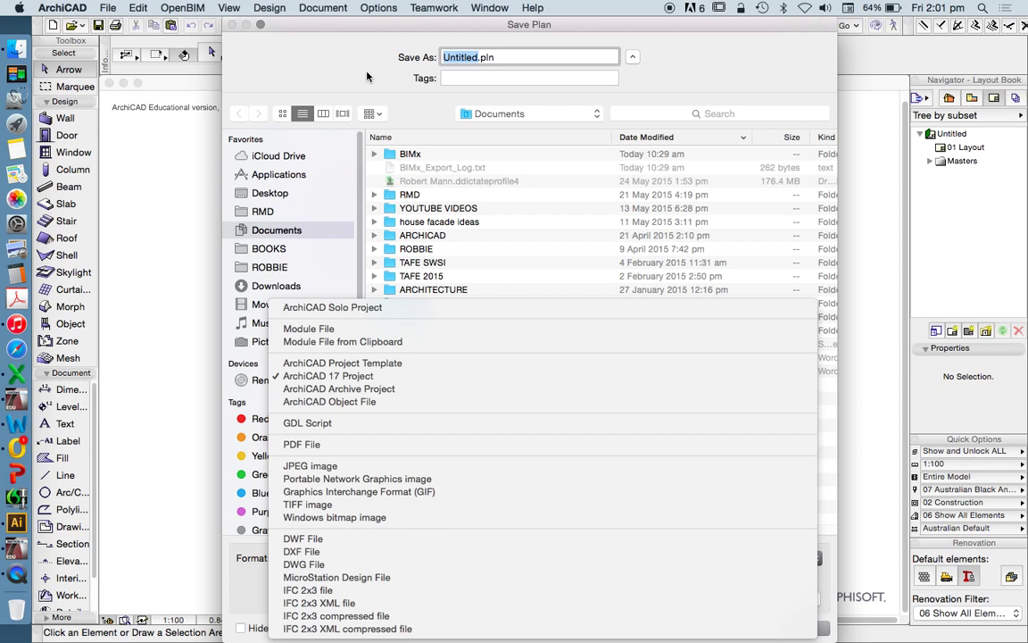
- Close and reopen the Format list, keeping ArchiCAD 17 Project selected
click(327, 375)
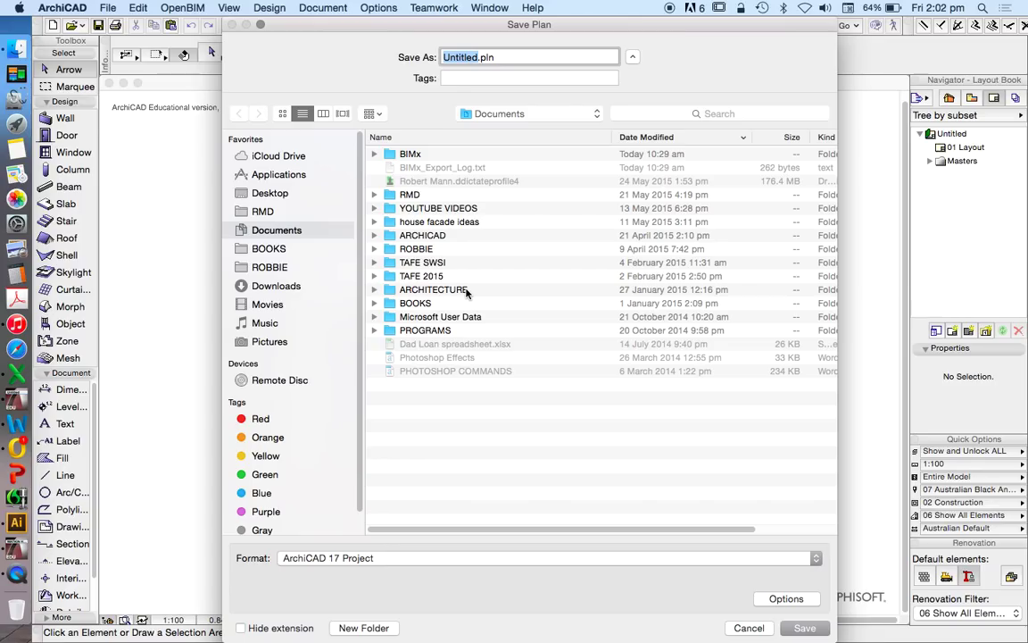
mouse_move(549, 251)
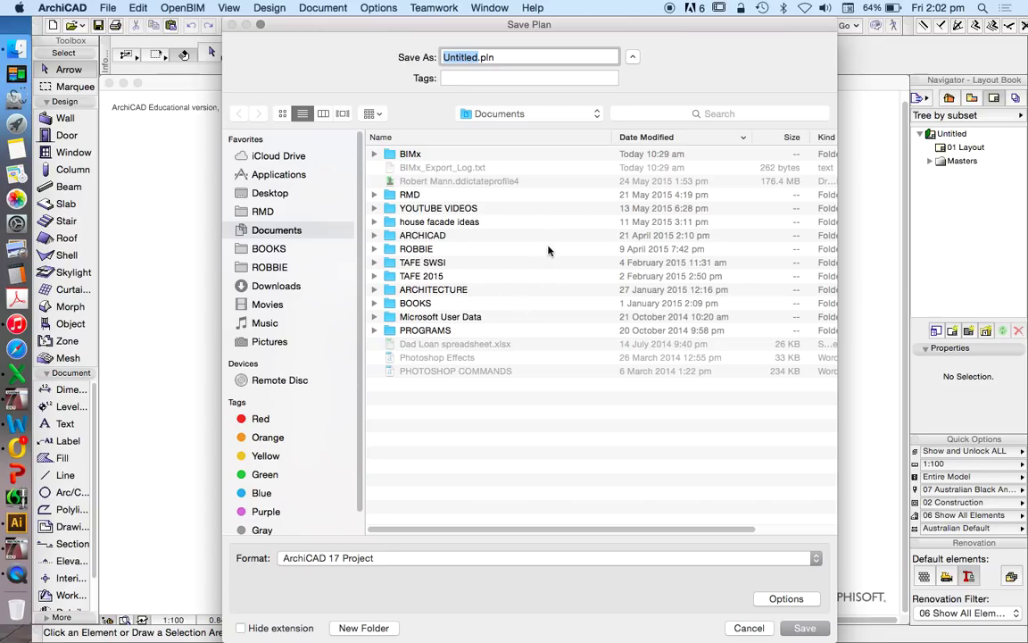
mouse_move(591, 250)
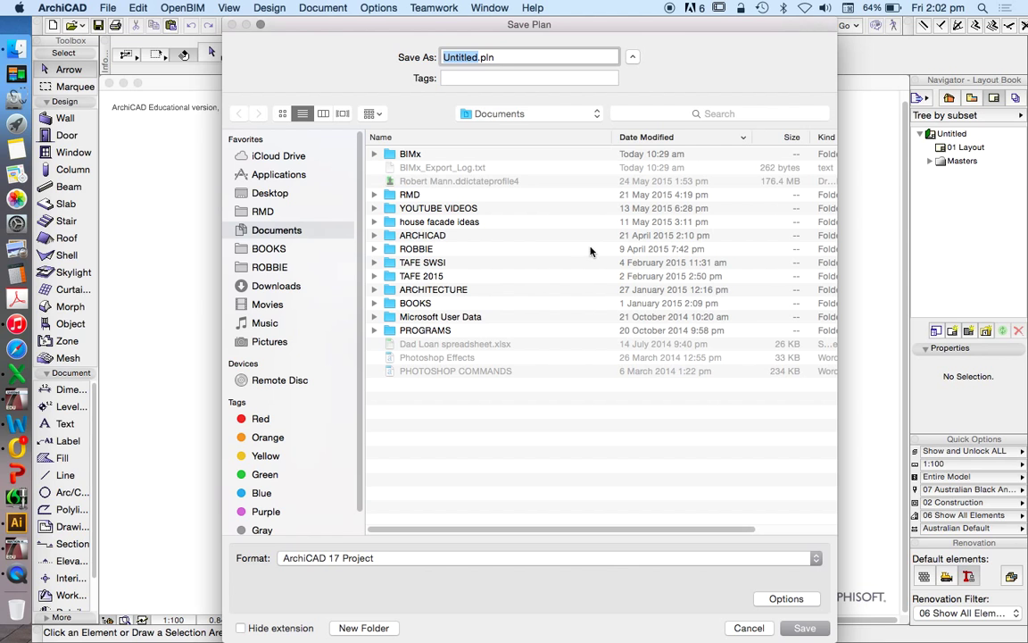
click(545, 558)
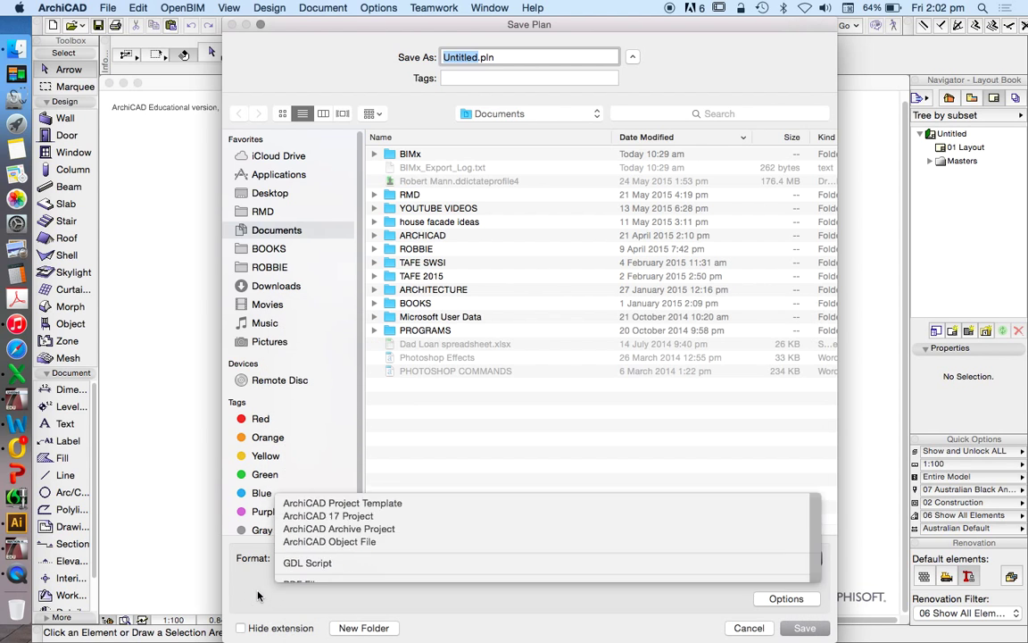
click(327, 516)
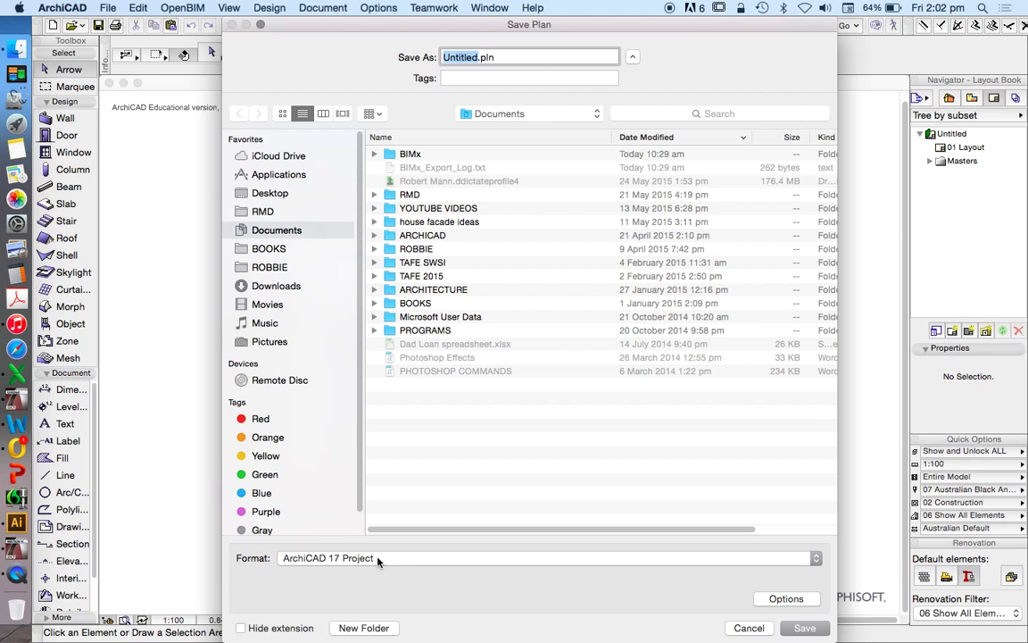
click(545, 558)
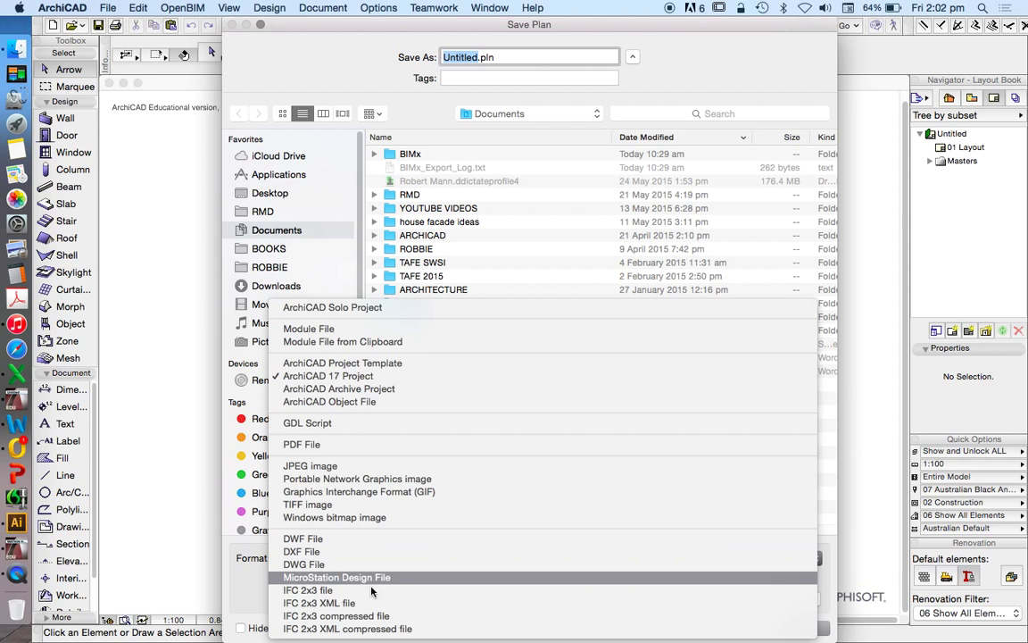
mouse_move(326, 590)
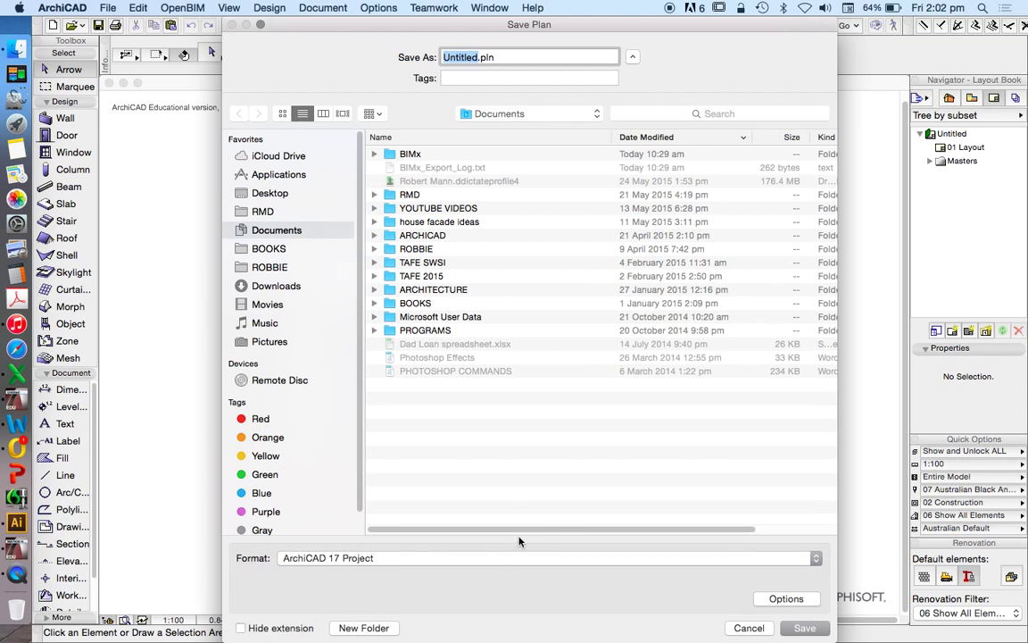
mouse_move(549, 479)
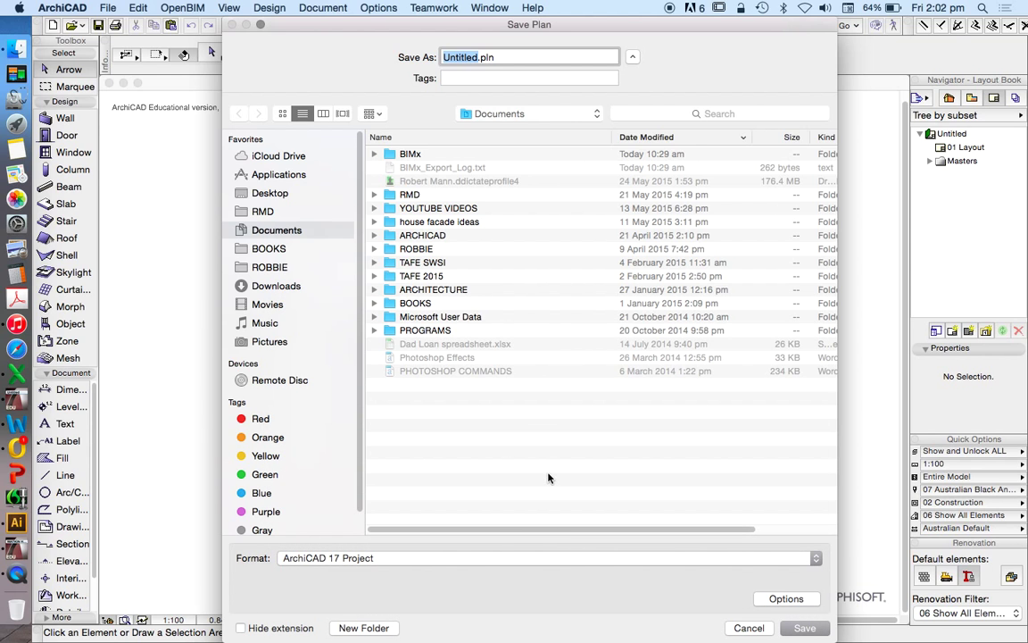
mouse_move(625, 453)
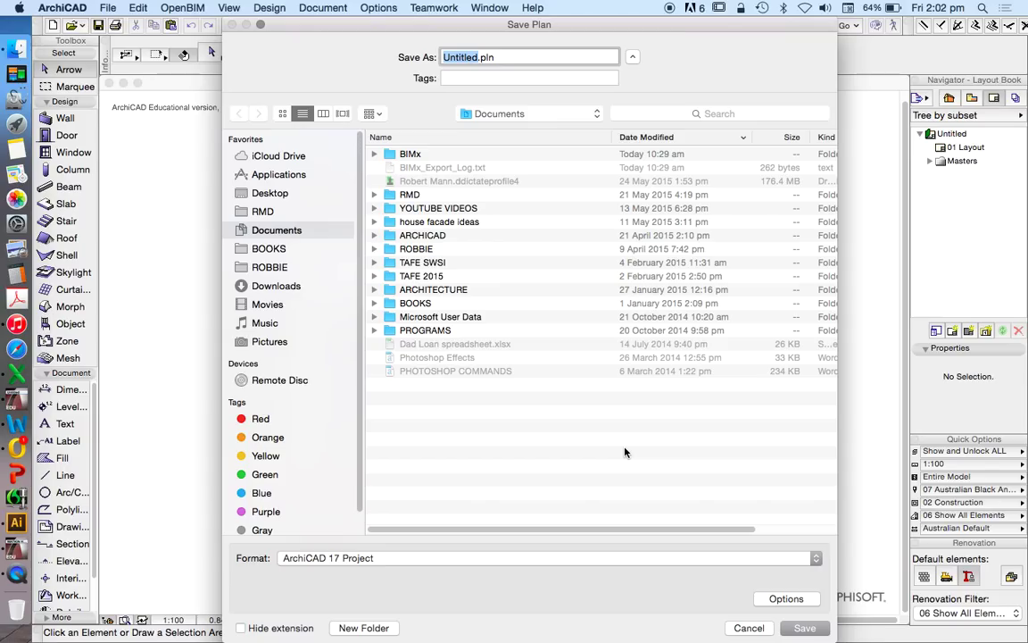
mouse_move(761, 616)
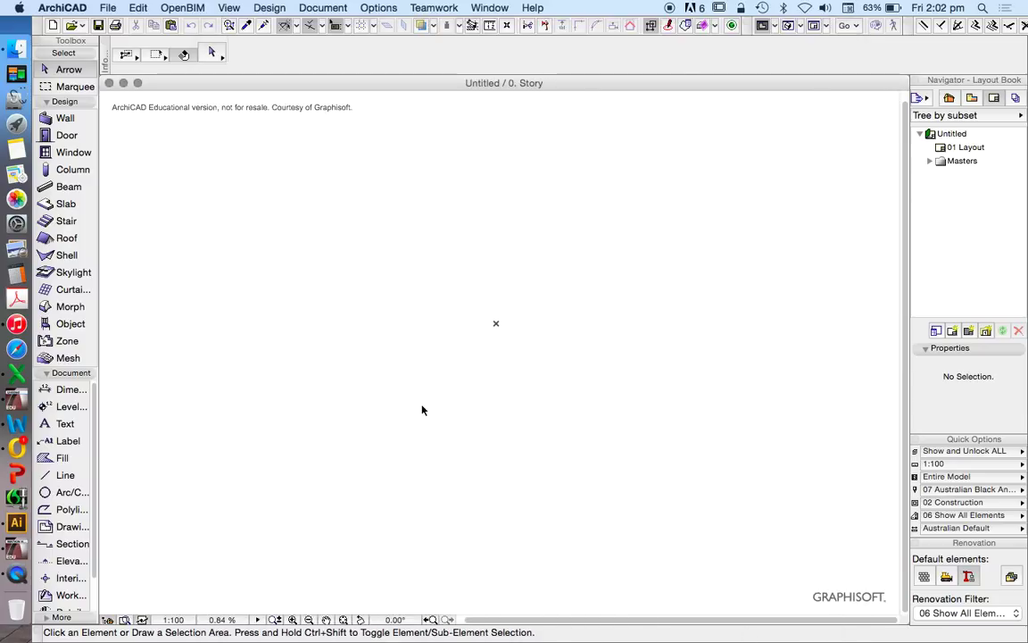
mouse_move(388, 277)
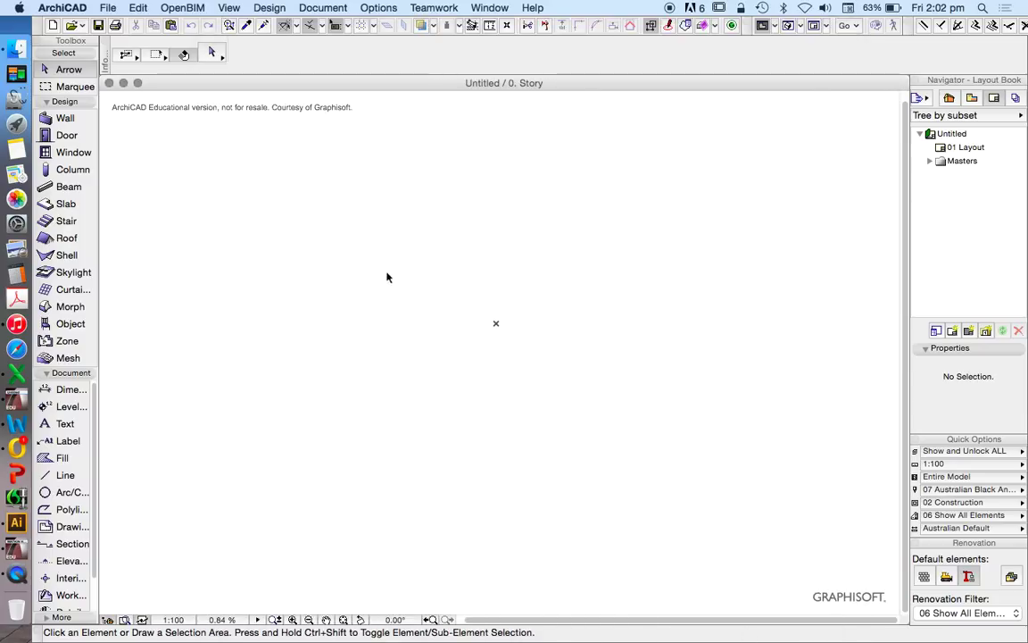
mouse_move(491, 171)
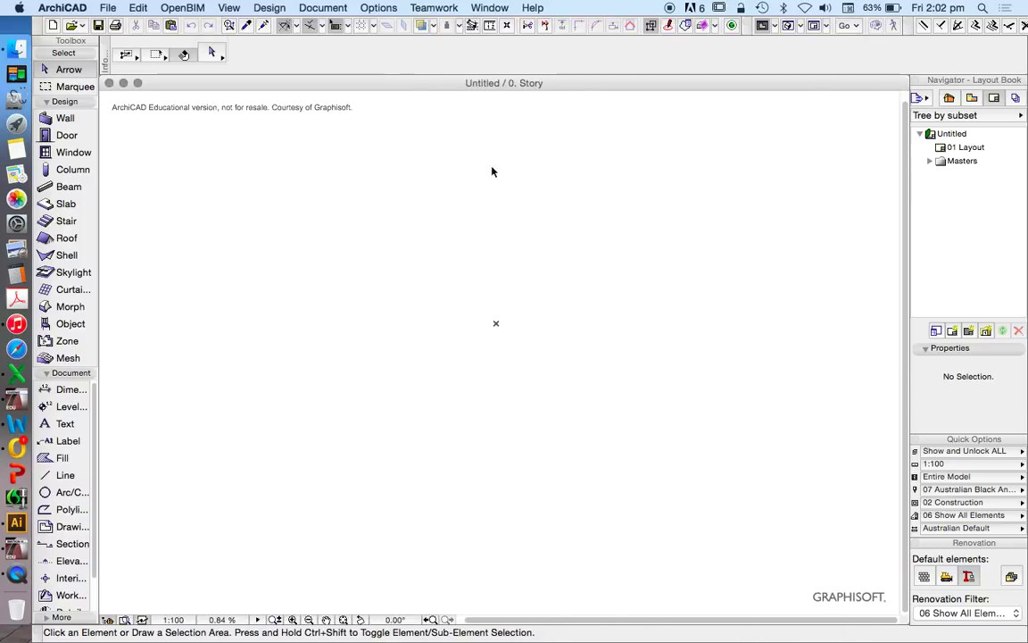
mouse_move(546, 170)
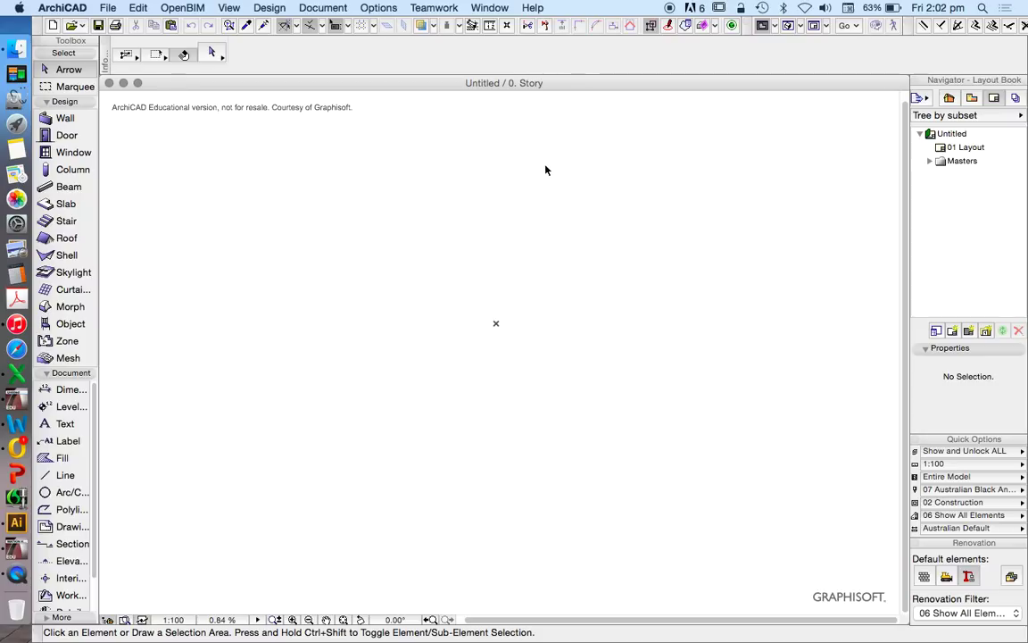